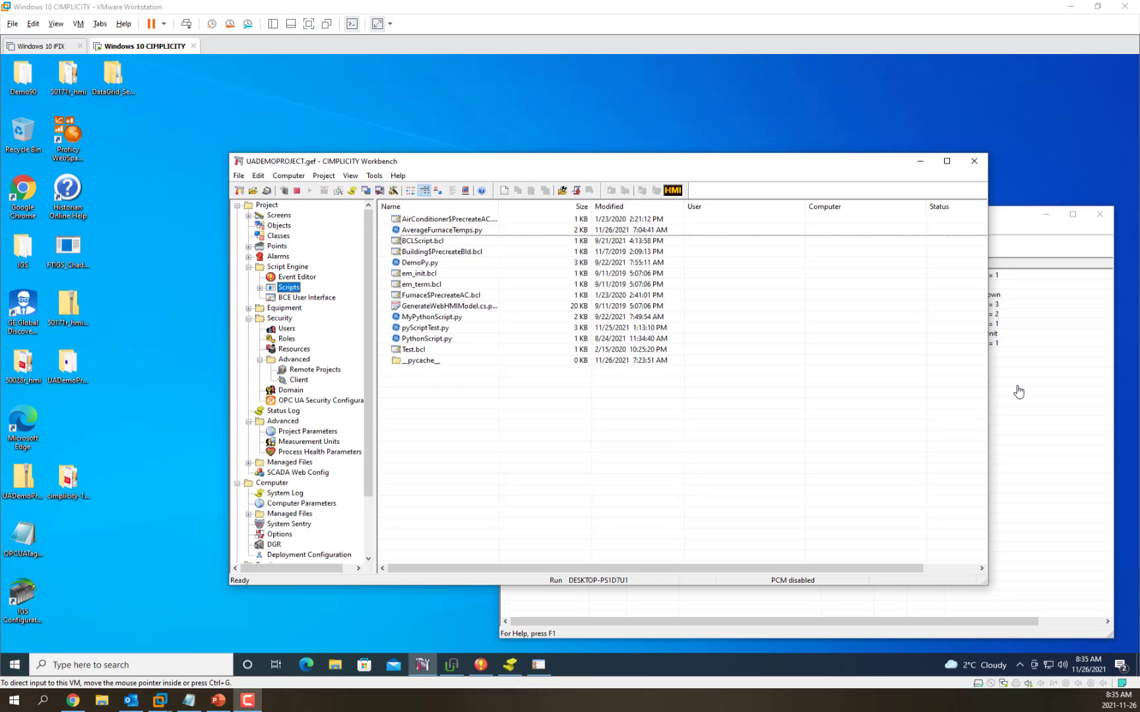
{"action": "mouse_move", "coordinate": [484, 403]}
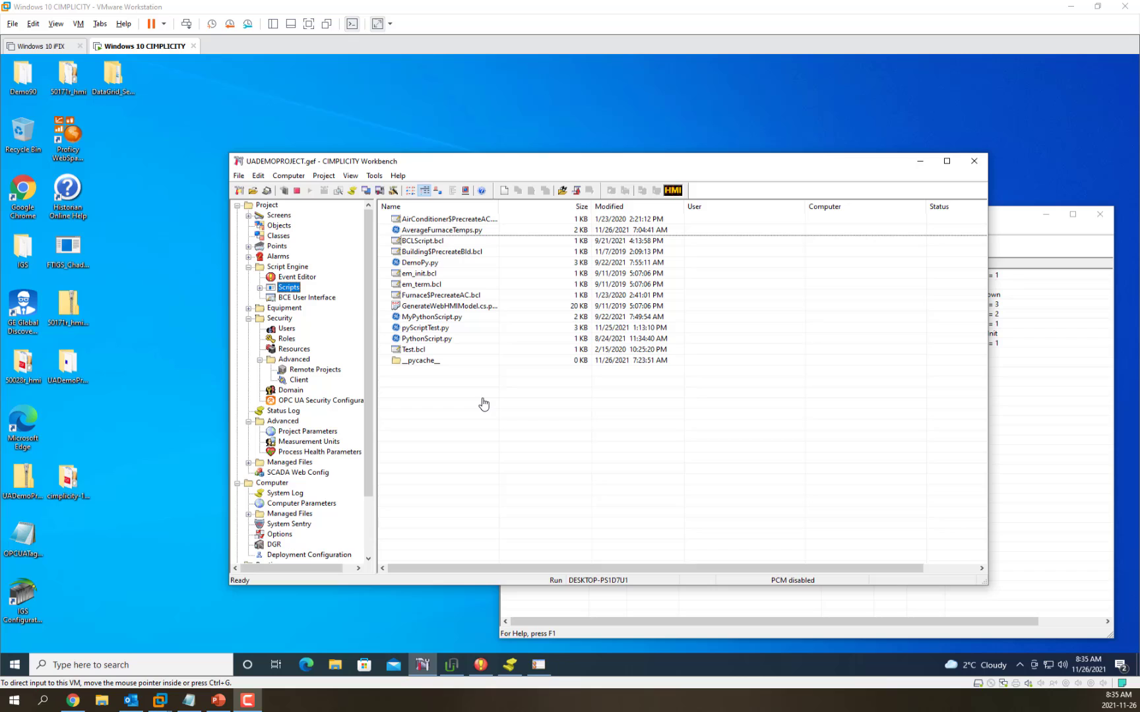
{"action": "mouse_move", "coordinate": [469, 391]}
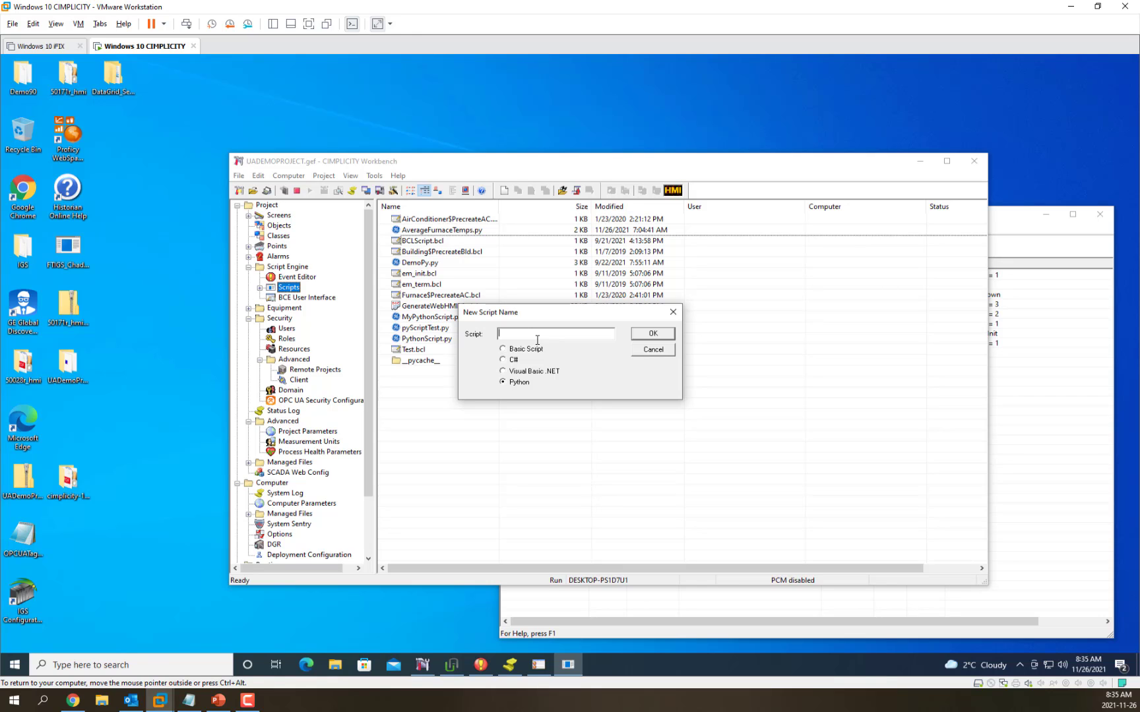
Step: Name the new Python script DemoPythonScript and confirm its creation
{"action": "type", "text": "DemoPythonScri"}
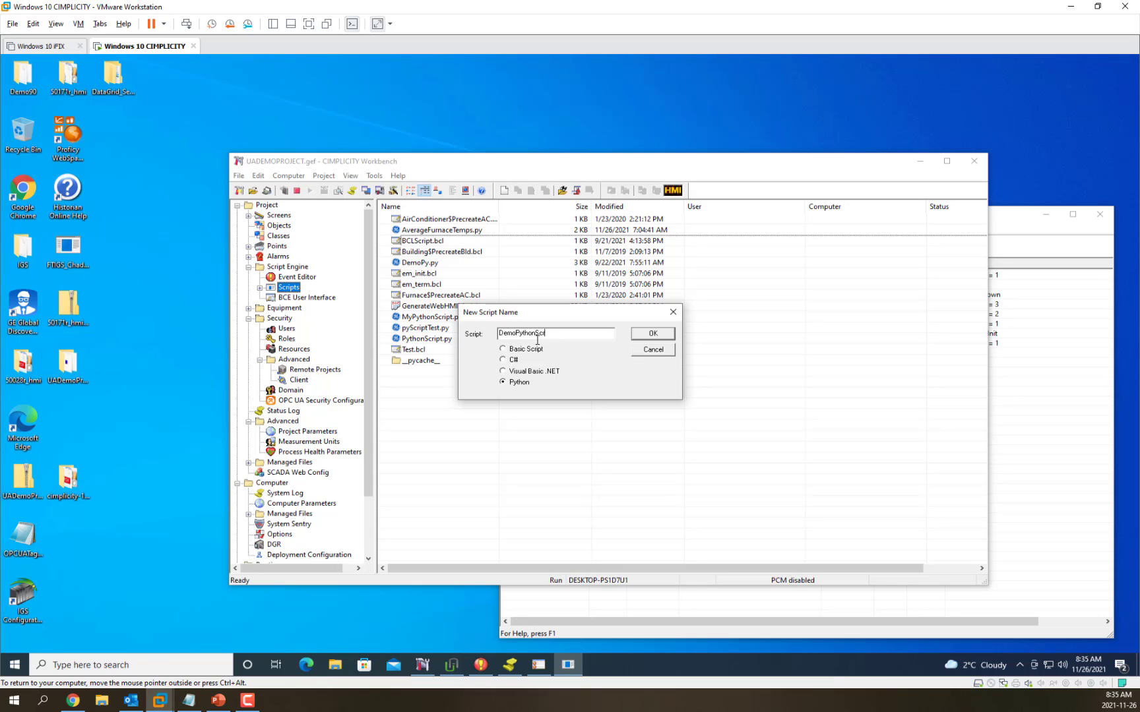
{"action": "left_click", "coordinate": [651, 333]}
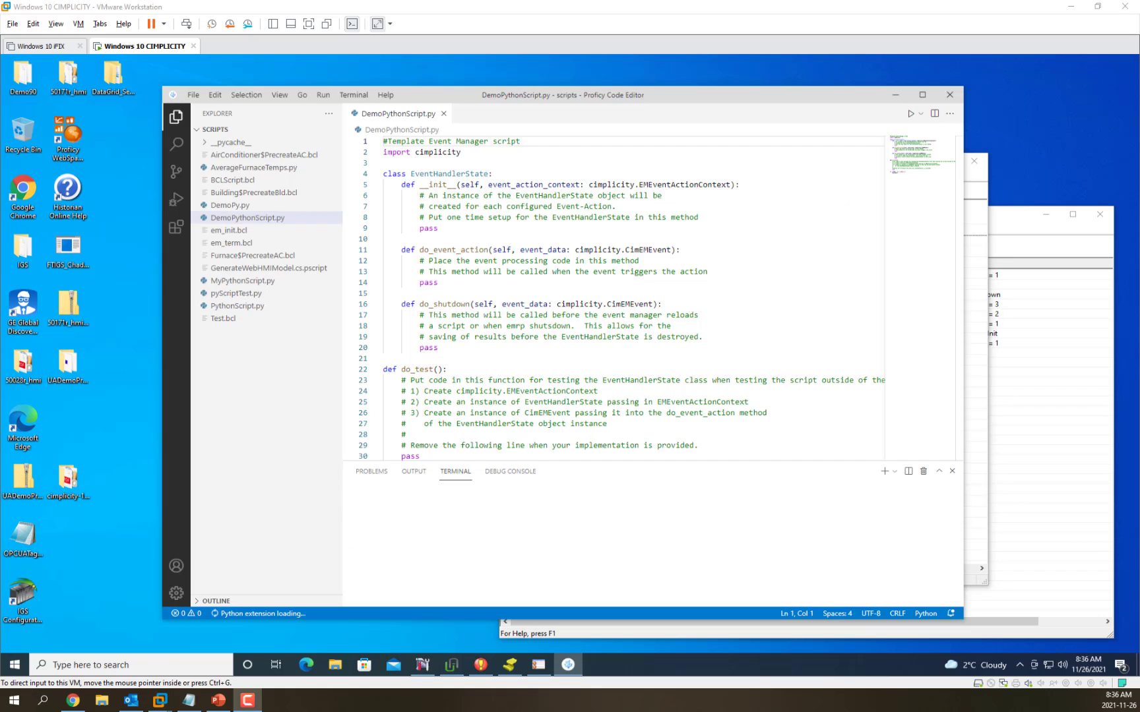
Step: Open a PowerShell terminal in the scripts folder and insert a blank line above do_test
{"action": "left_click", "coordinate": [384, 141]}
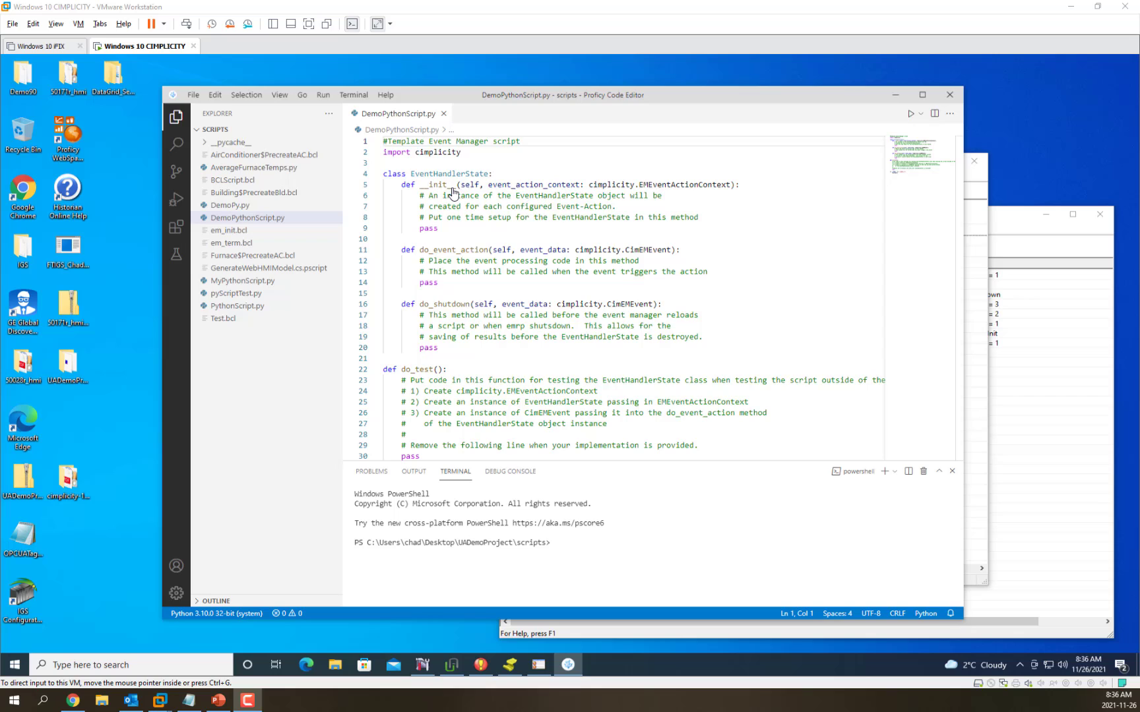
{"action": "mouse_move", "coordinate": [551, 345]}
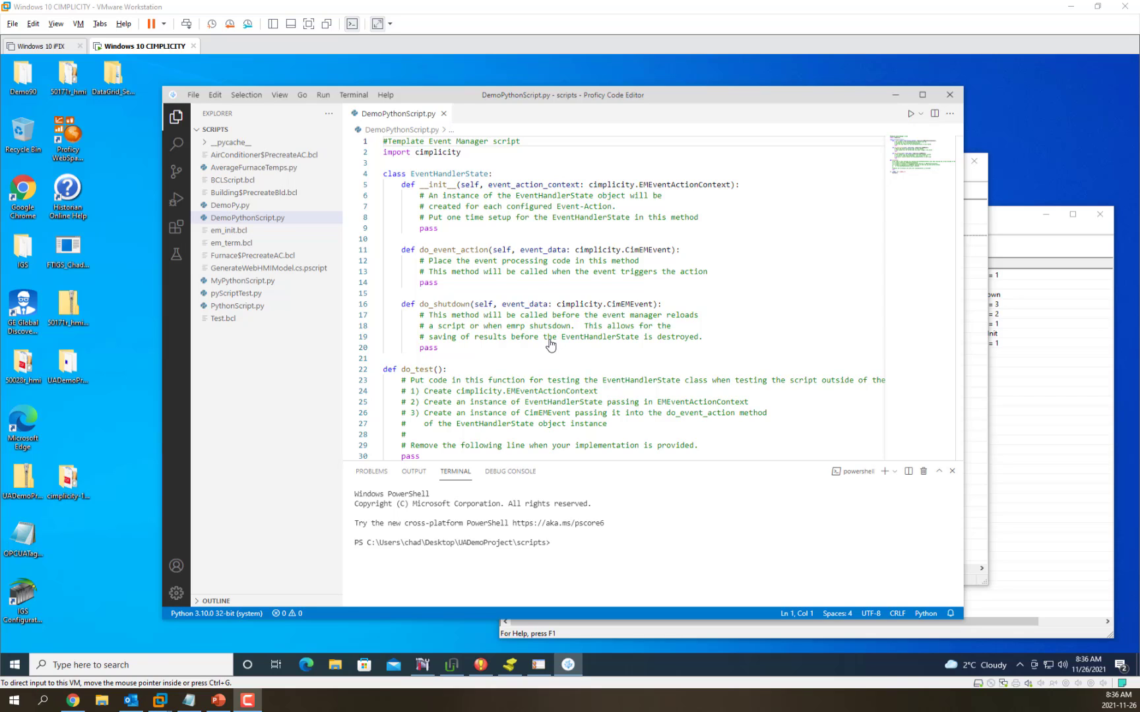
{"action": "mouse_move", "coordinate": [501, 325]}
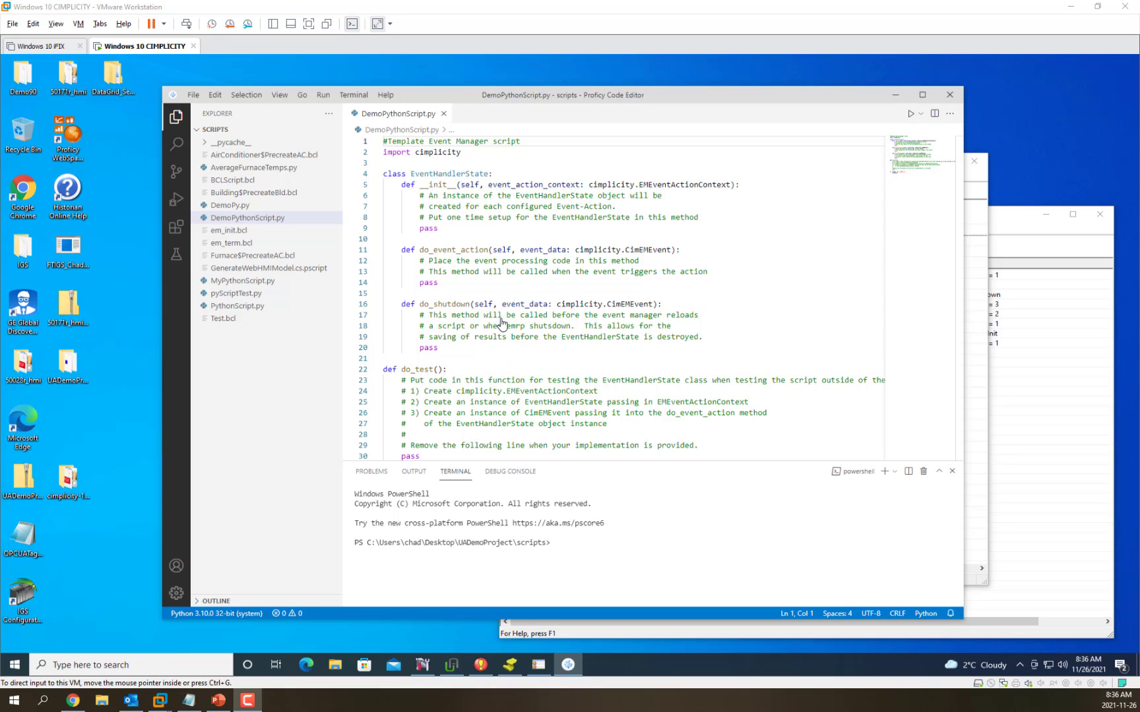
{"action": "mouse_move", "coordinate": [541, 306]}
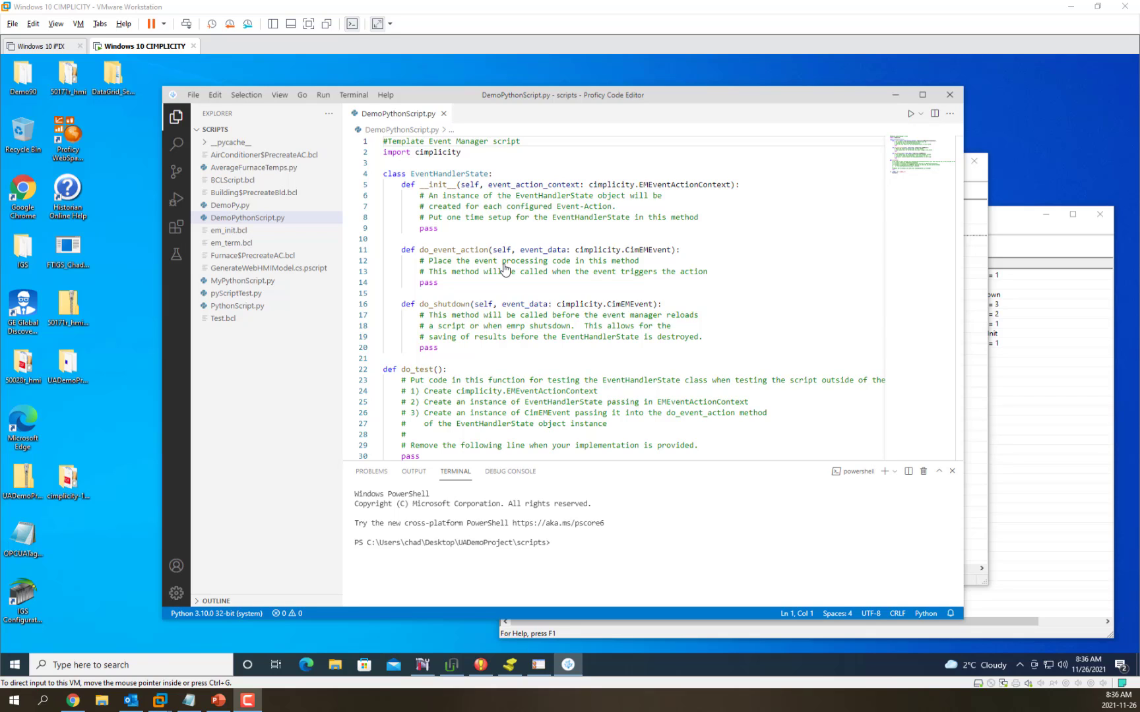
{"action": "mouse_move", "coordinate": [469, 379]}
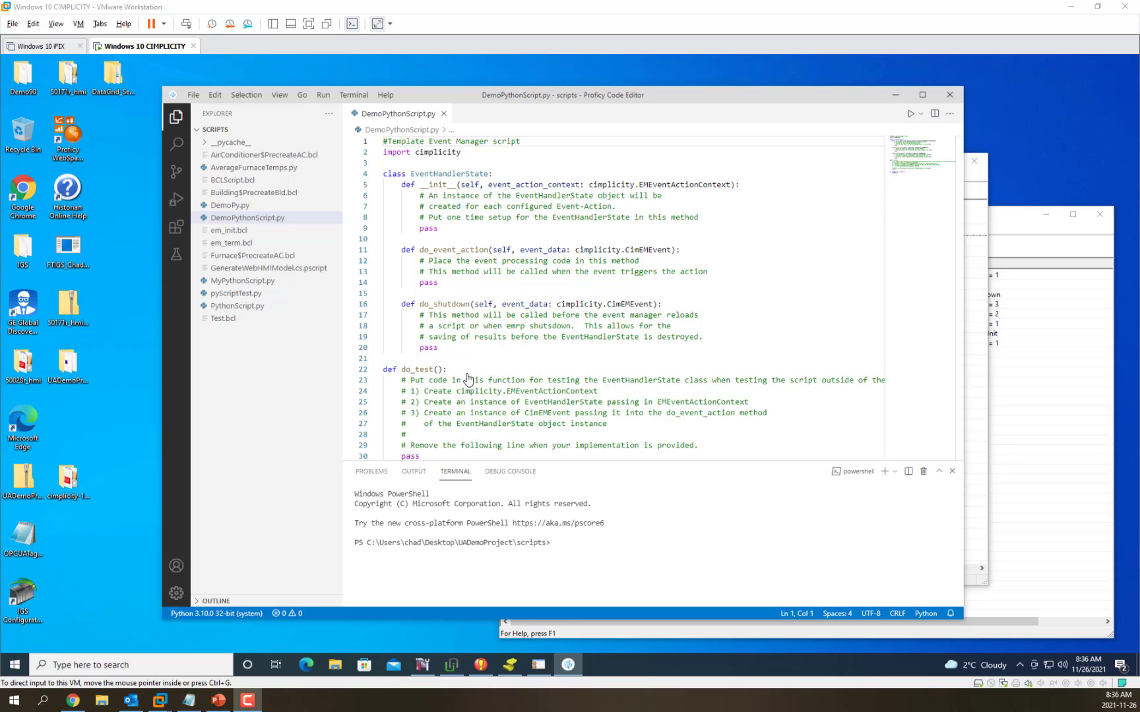
{"action": "left_click", "coordinate": [464, 372]}
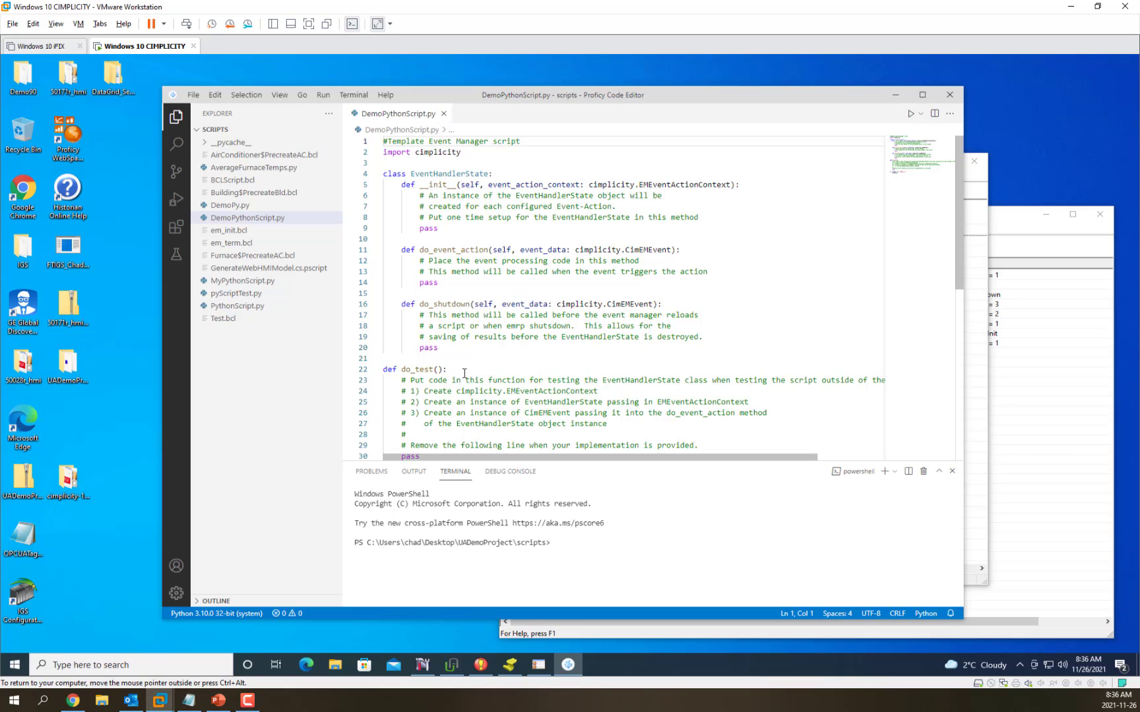
{"action": "scroll", "scroll_direction": "down", "scroll_amount": 3}
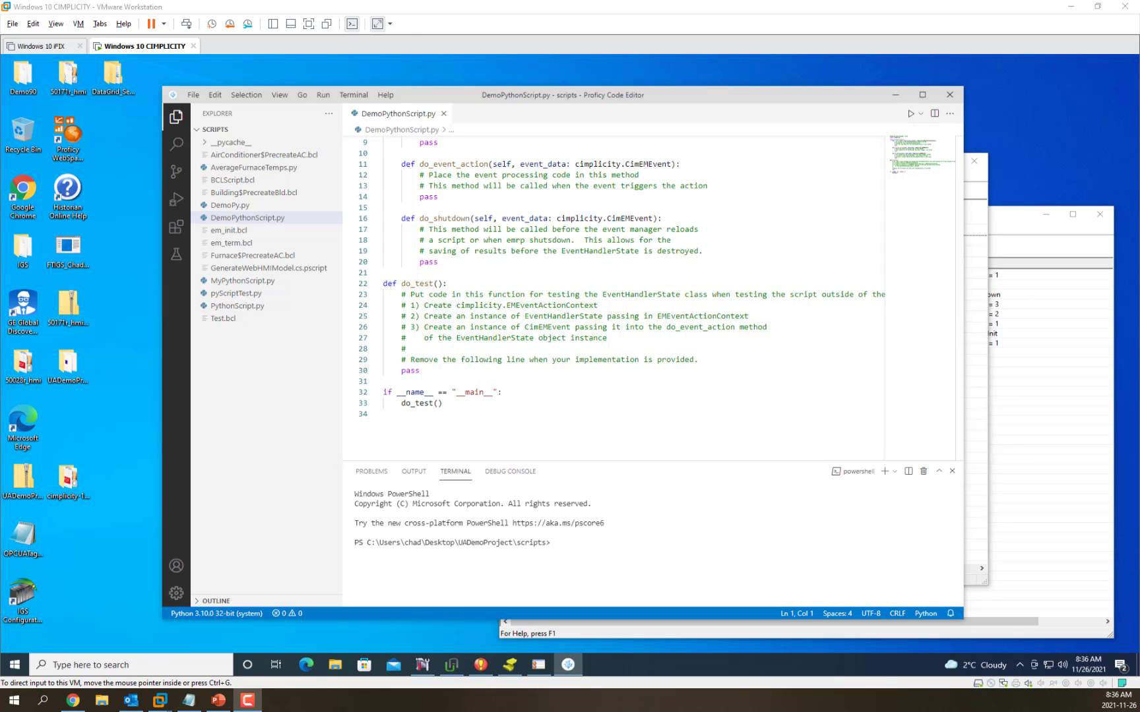
{"action": "left_click", "coordinate": [411, 269]}
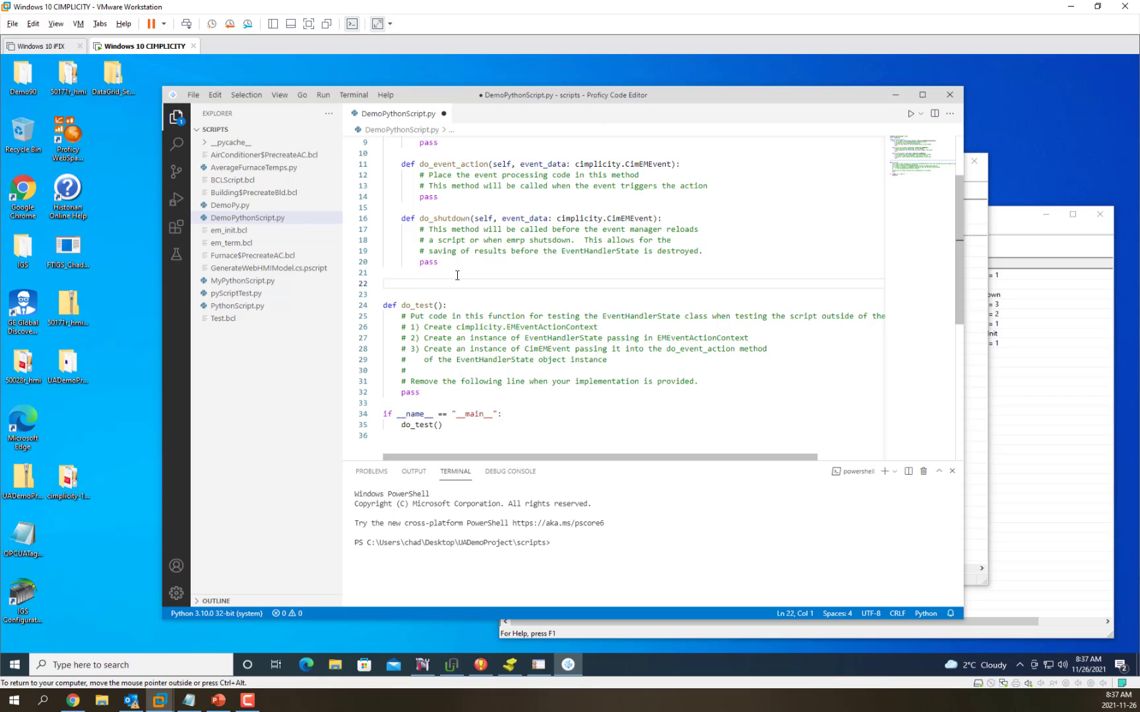
Step: Write the def TestFunction(eventCount): header and start a cimplicity. call in its body
{"action": "type", "text": "def t"}
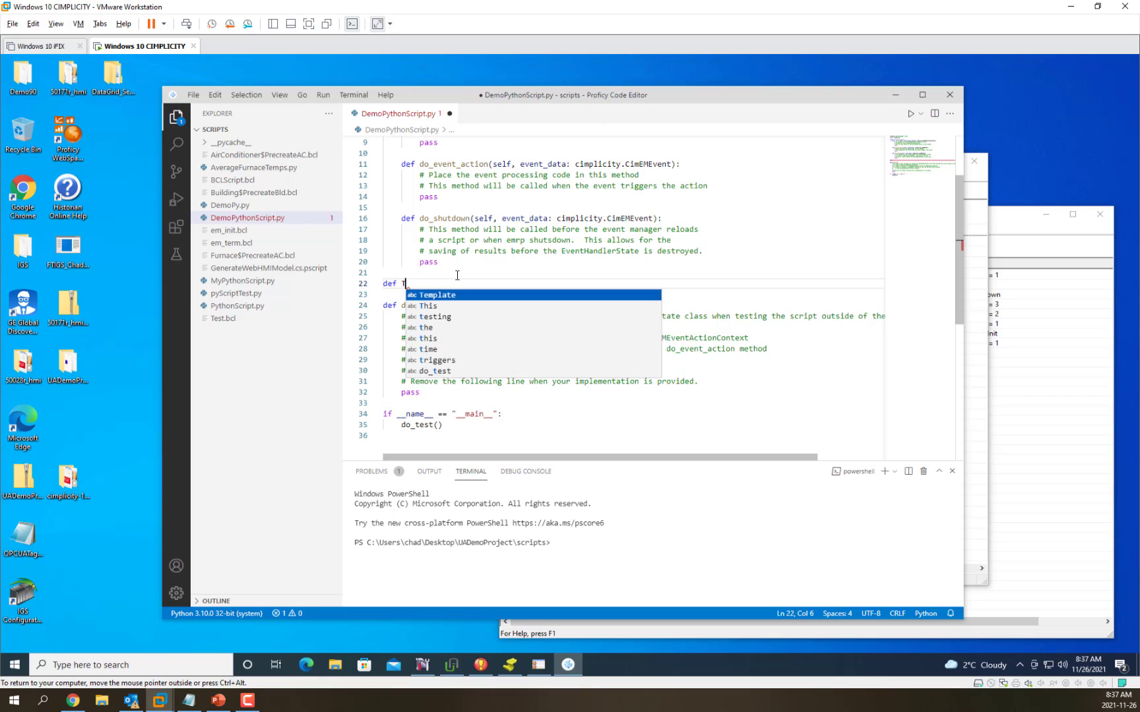
{"action": "type", "text": "estFunction"}
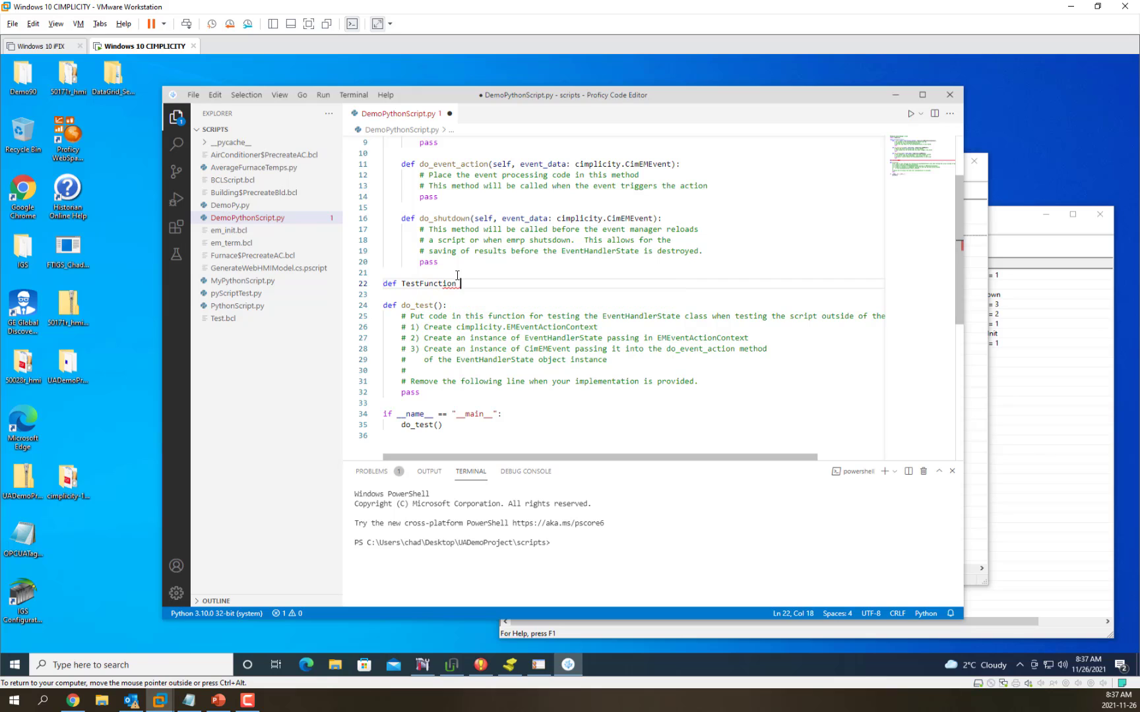
{"action": "type", "text": "()"}
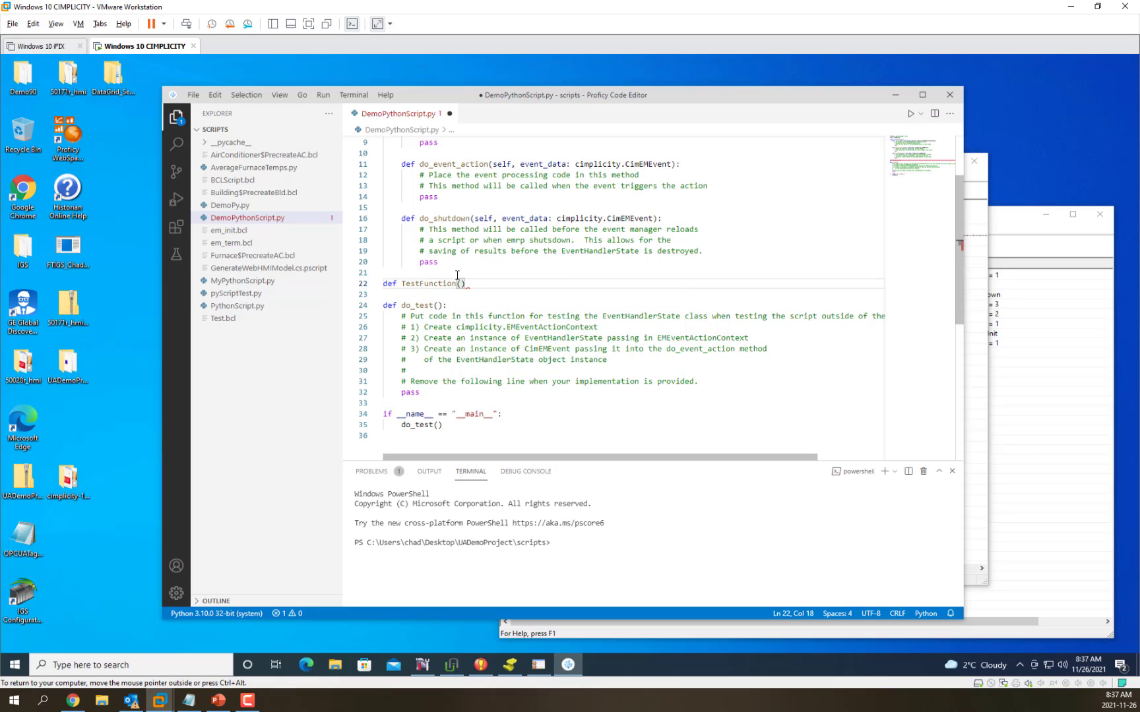
{"action": "type", "text": "eventCount"}
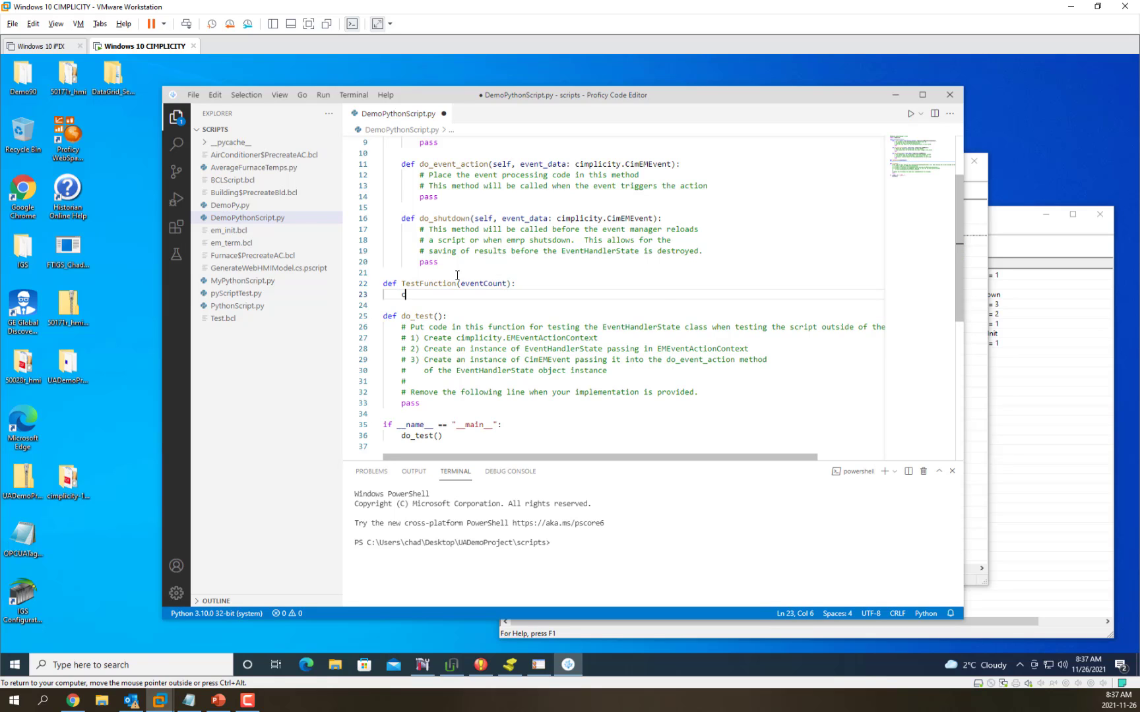
{"action": "type", "text": "implicity.log_status((, function: str, message: str"}
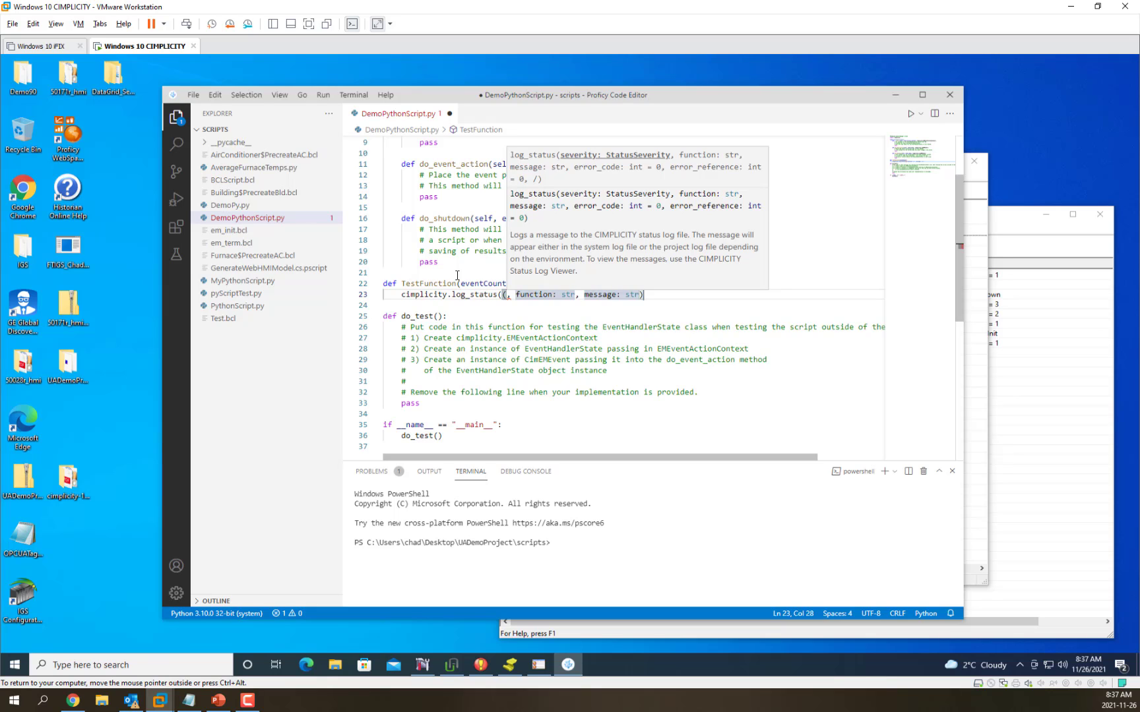
Step: Build a cimplicity log_status call with StatusSeverity.SUCCESS as the severity
{"action": "type", "text": "cimplicity"}
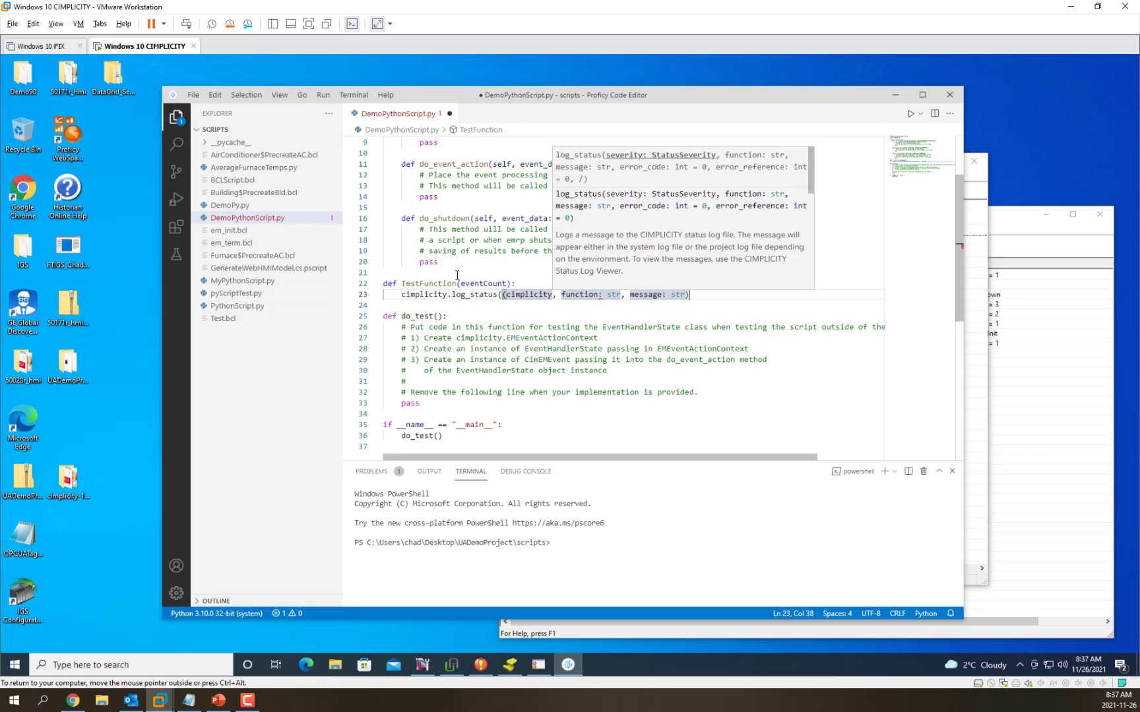
{"action": "type", "text": ".st"}
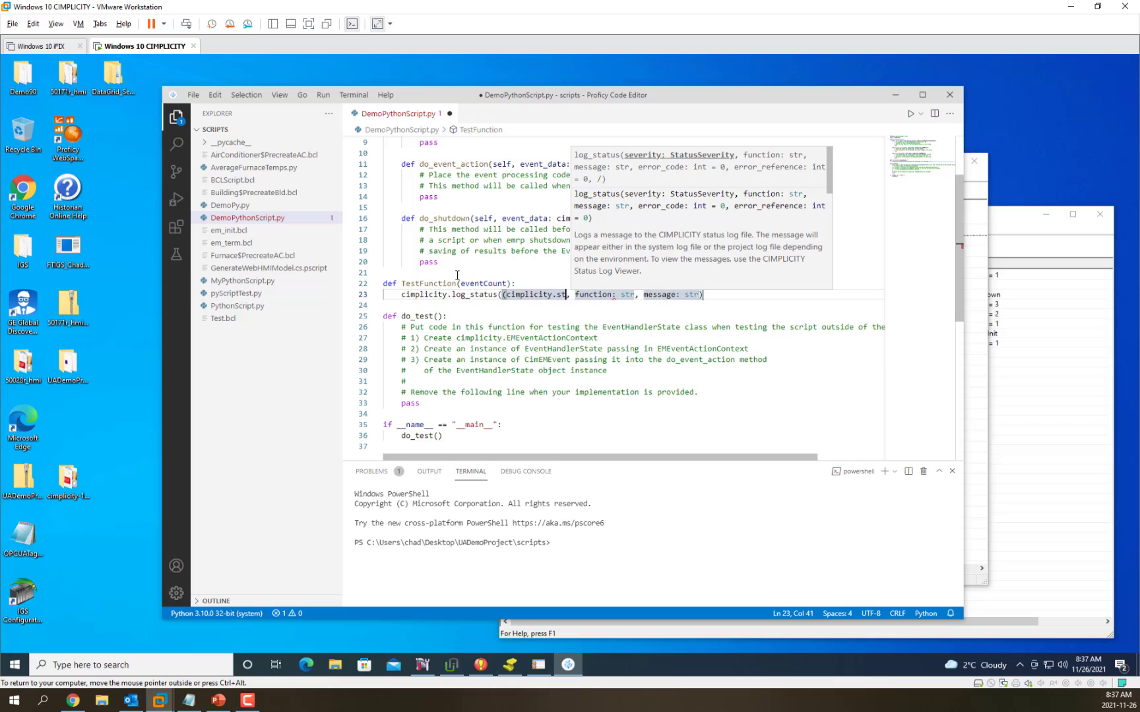
{"action": "type", "text": "atu"}
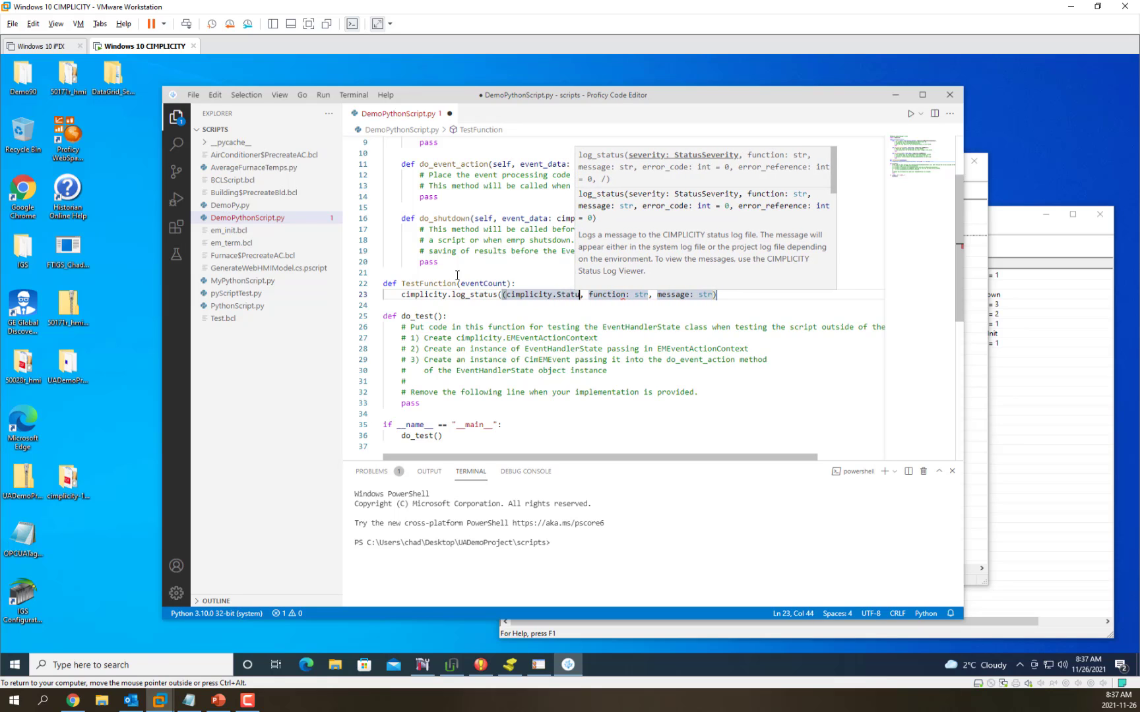
{"action": "type", "text": "StatusSeverity."}
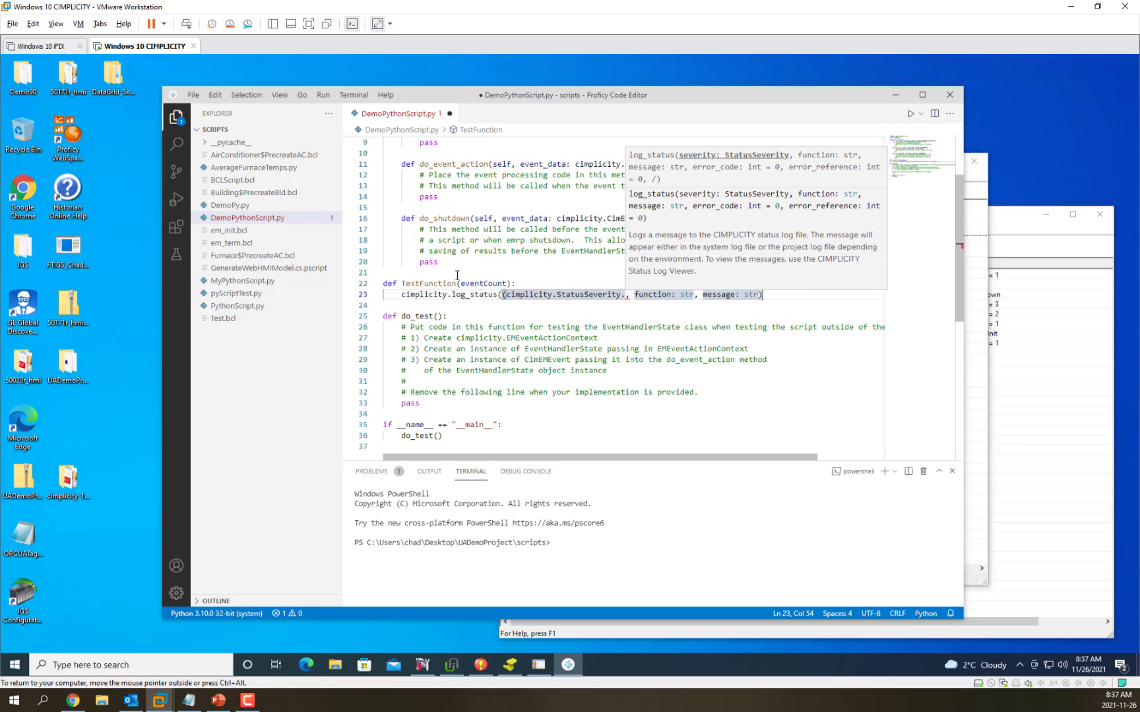
{"action": "type", "text": ".SUCCESS"}
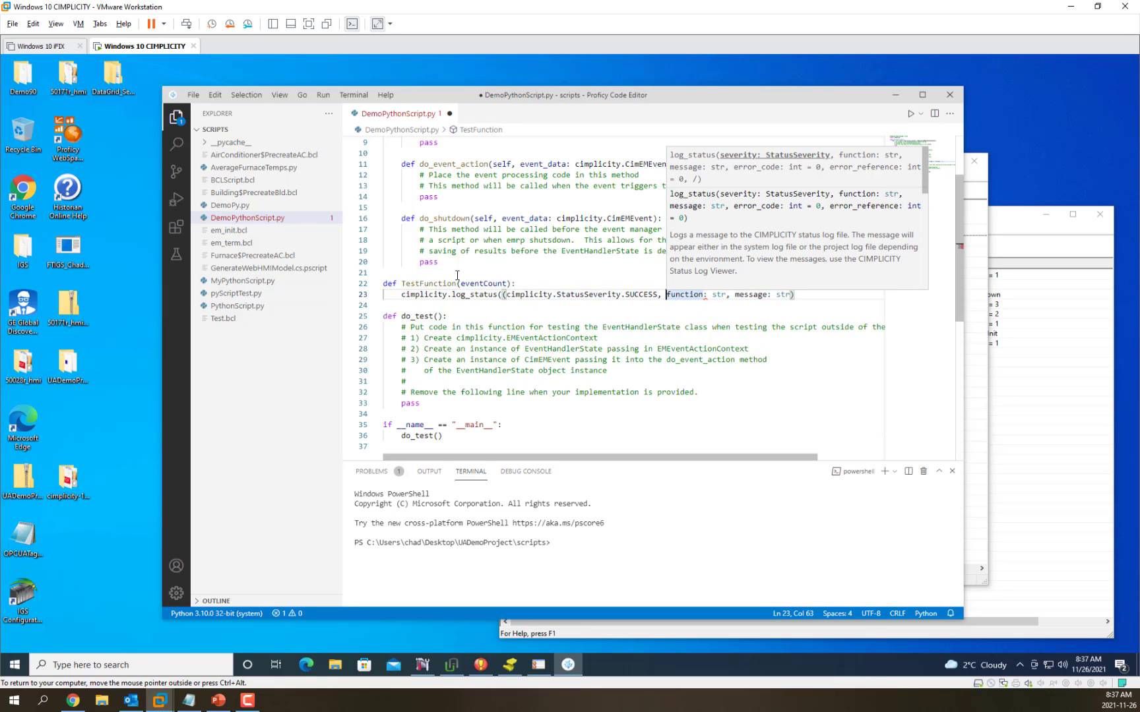
Step: Fill the log_status arguments with "Demo Python" and the f'Event Count = {"%d" % eventCount}' message
{"action": "double_click", "coordinate": [684, 294]}
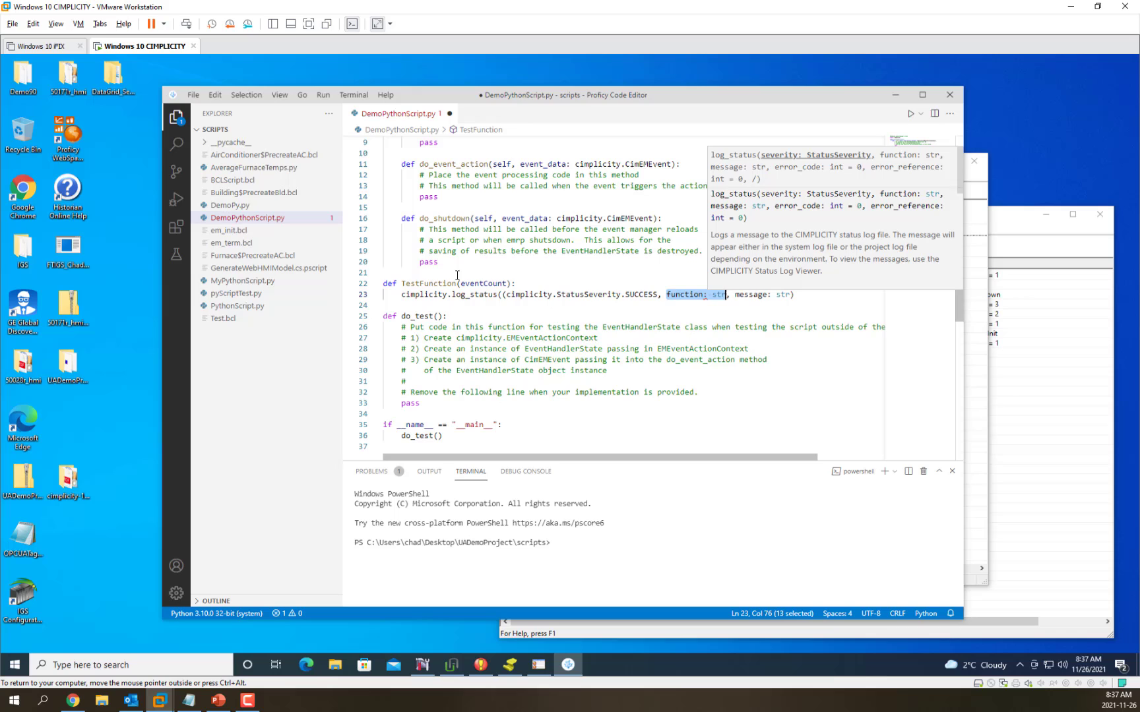
{"action": "type", "text": "\"D"}
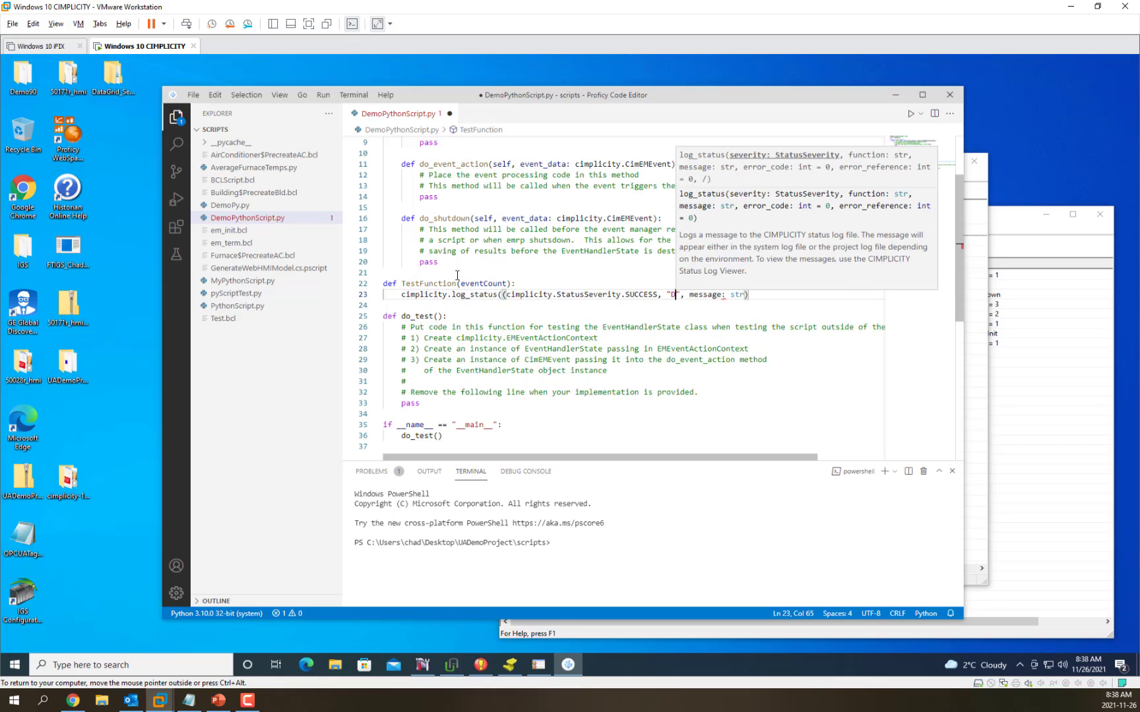
{"action": "type", "text": "emo Python"}
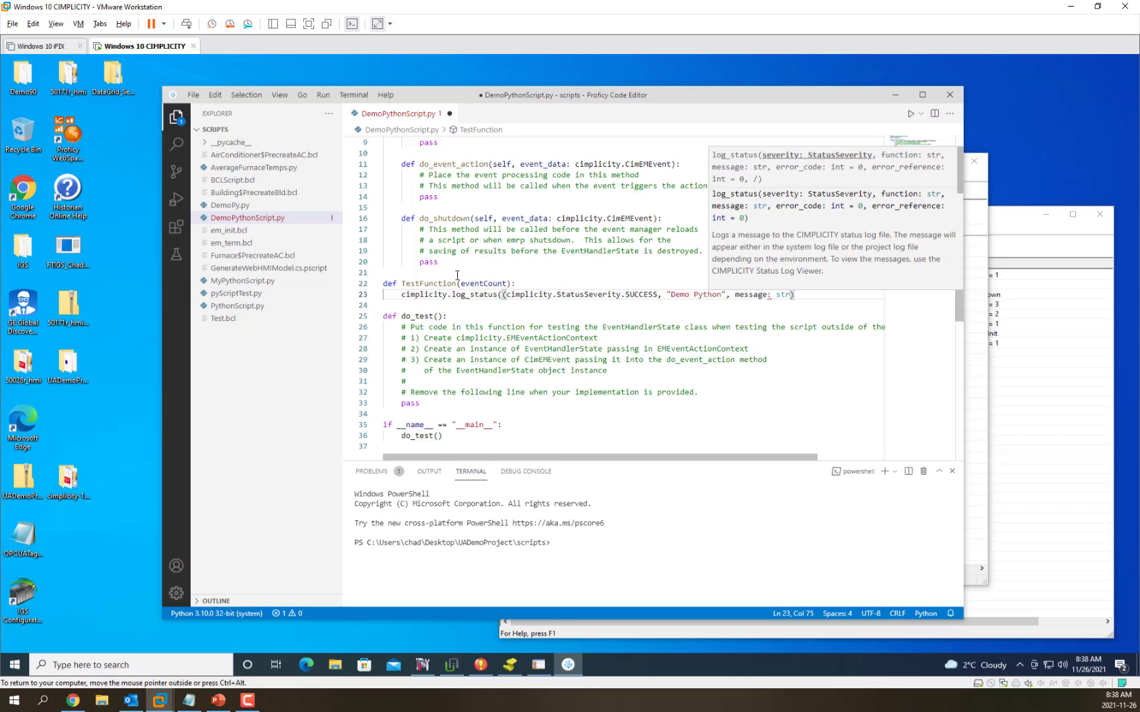
{"action": "double_click", "coordinate": [749, 294]}
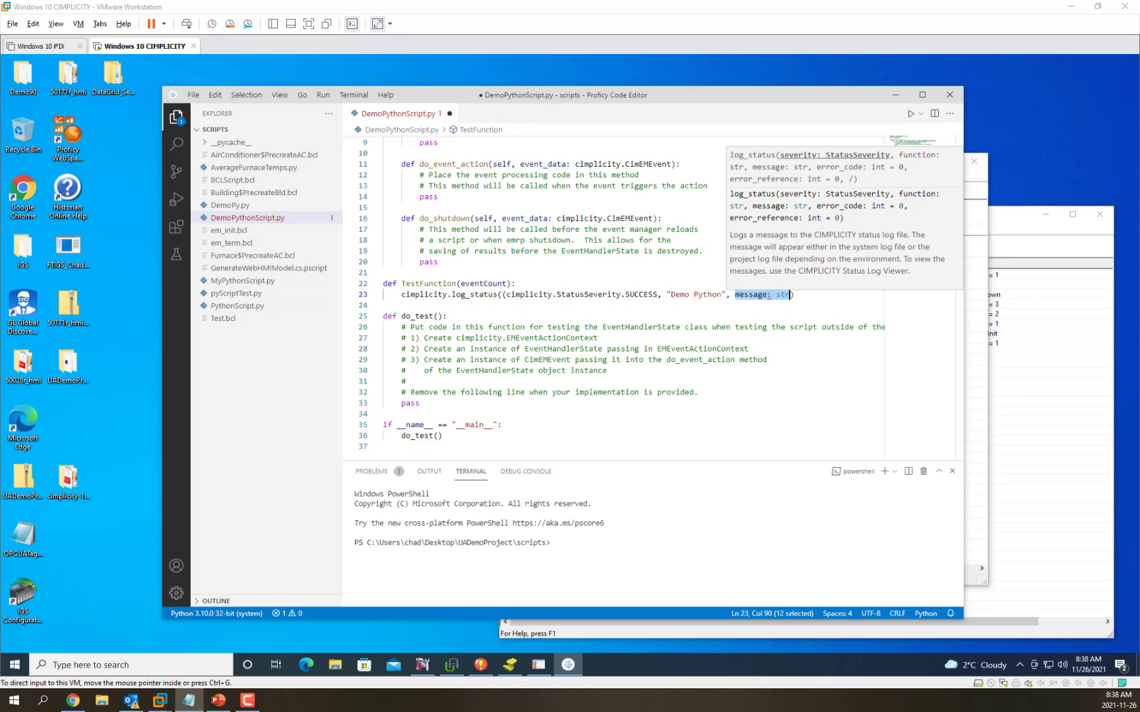
{"action": "mouse_move", "coordinate": [738, 303]}
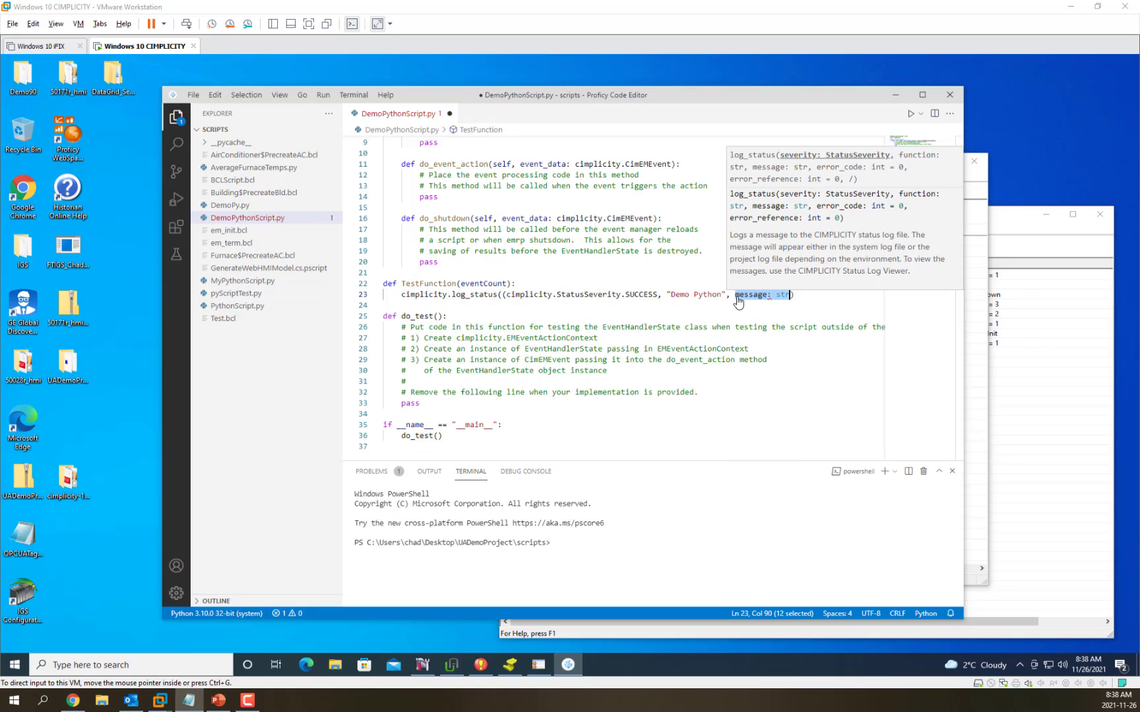
{"action": "left_click", "coordinate": [852, 305]}
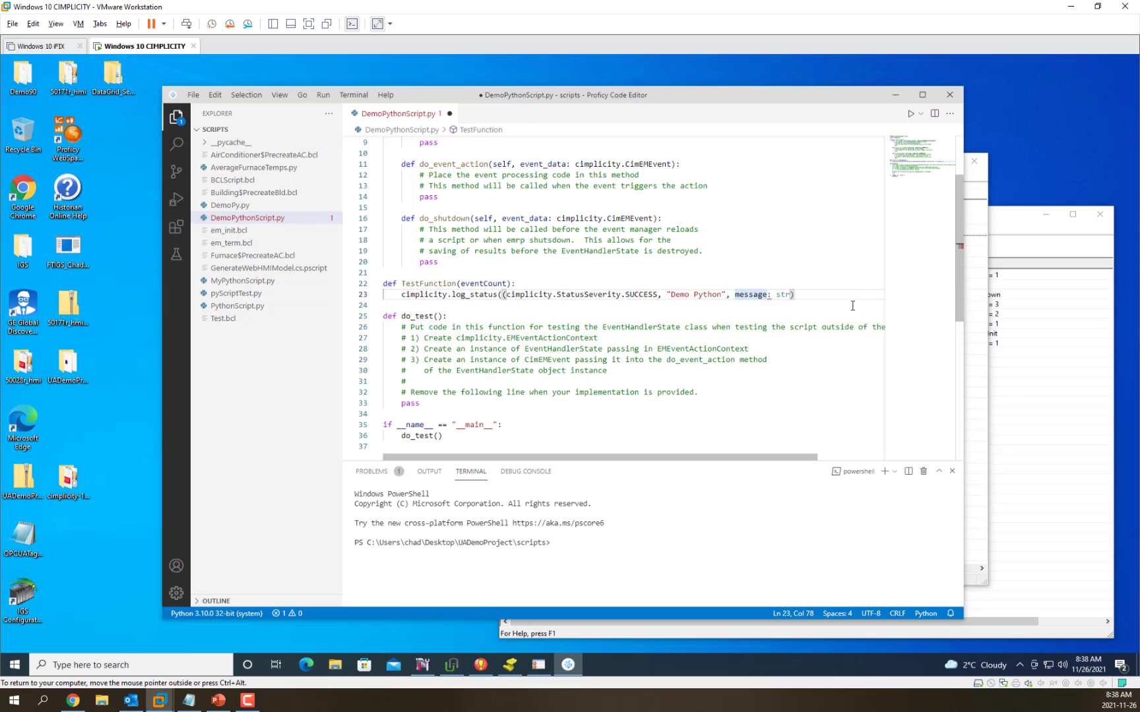
{"action": "type", "text": "f'Event Count = {\"%d\" % eventCount}'"}
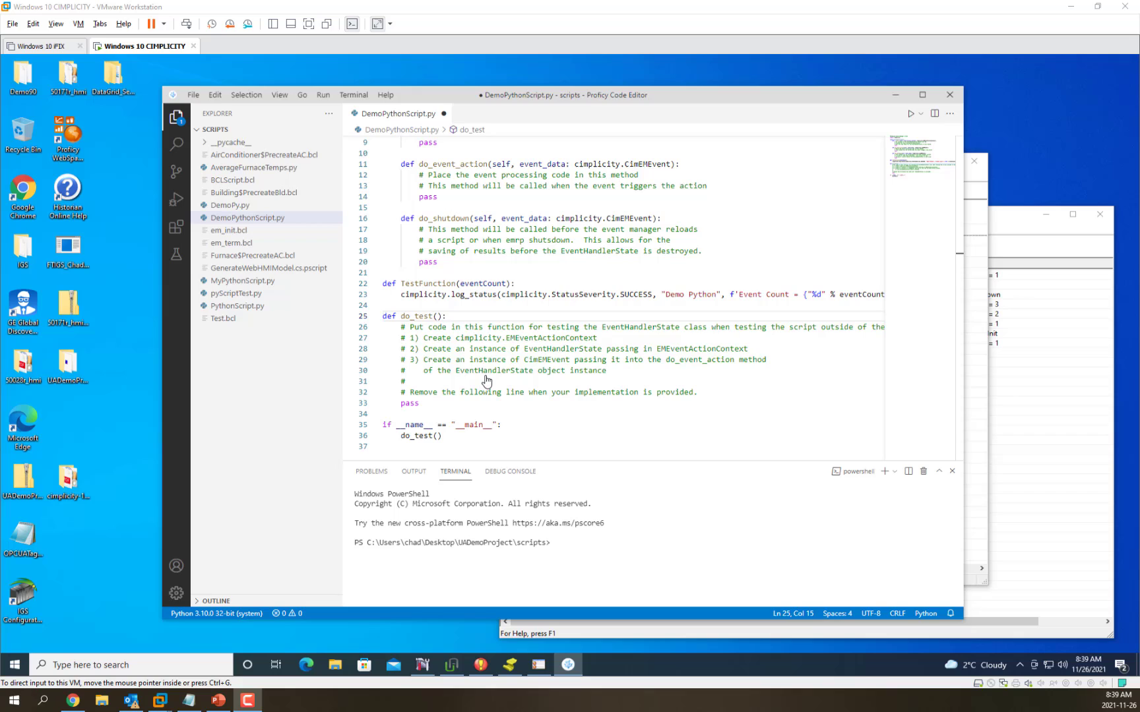
Step: Replace pass in do_test with EventCount = 1 and a TestFunction(EventCount) call
{"action": "double_click", "coordinate": [414, 316]}
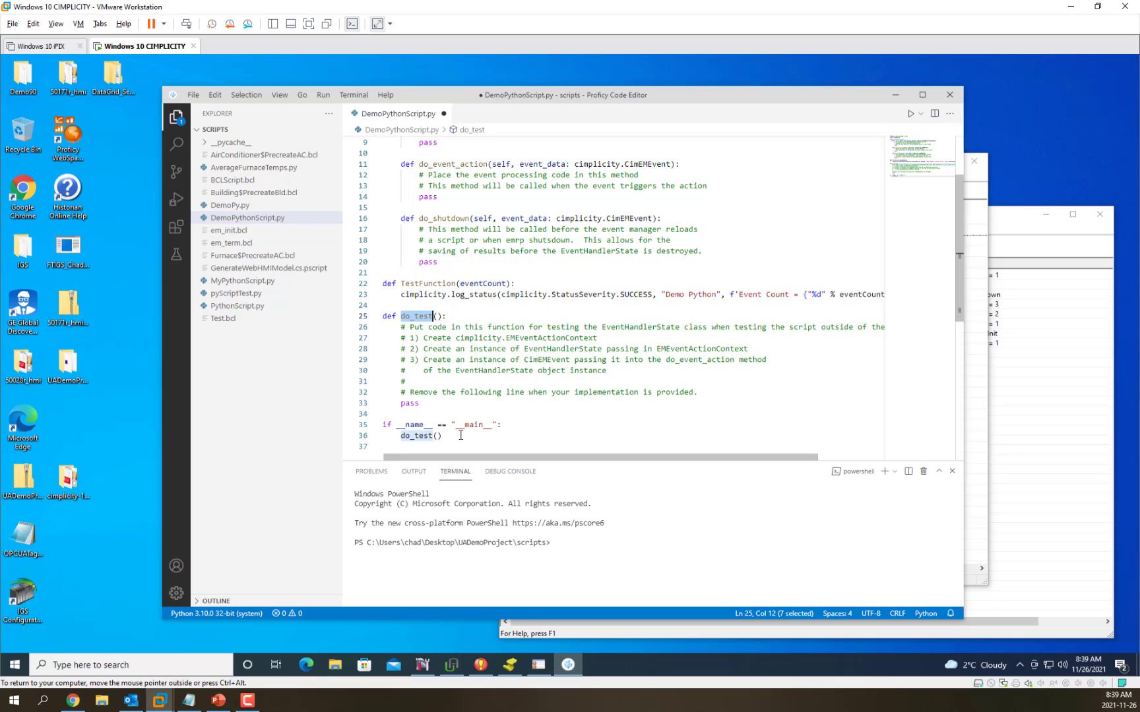
{"action": "mouse_move", "coordinate": [421, 405]}
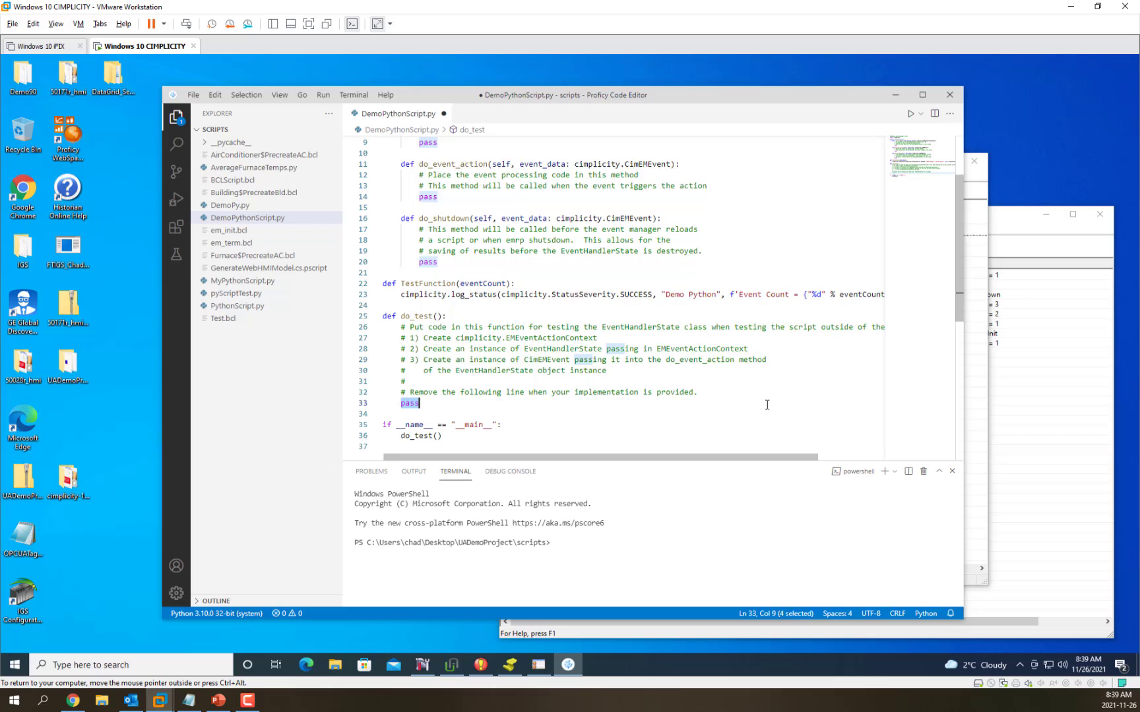
{"action": "type", "text": "Event"}
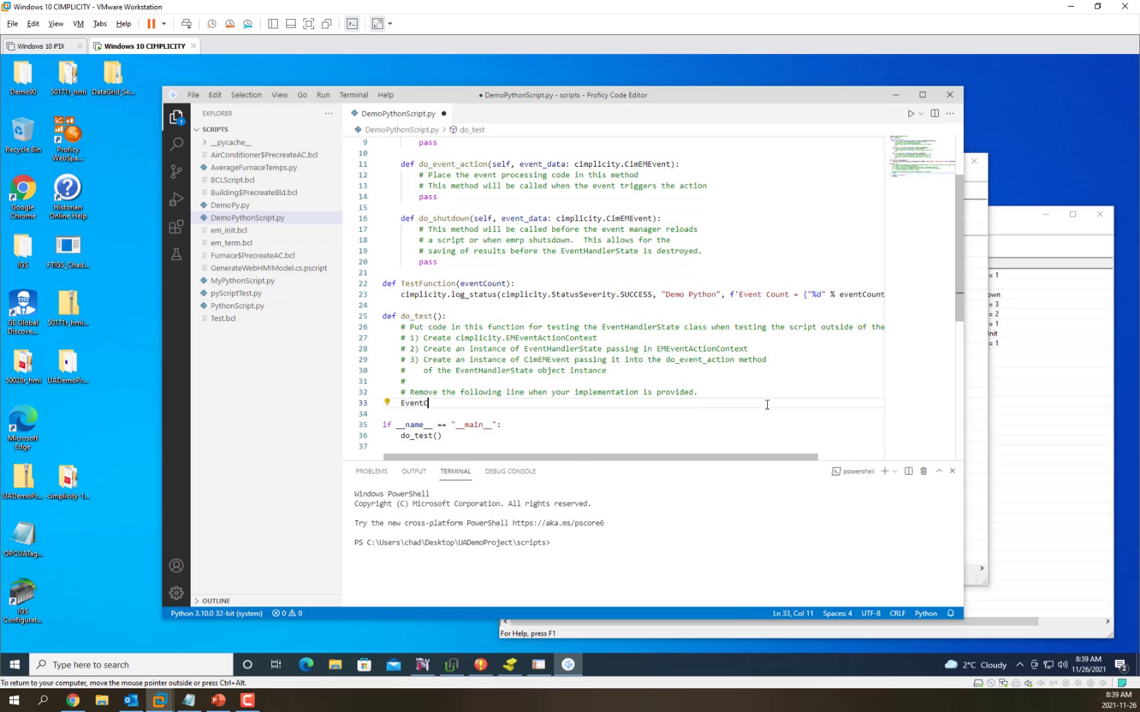
{"action": "type", "text": "Count = 1"}
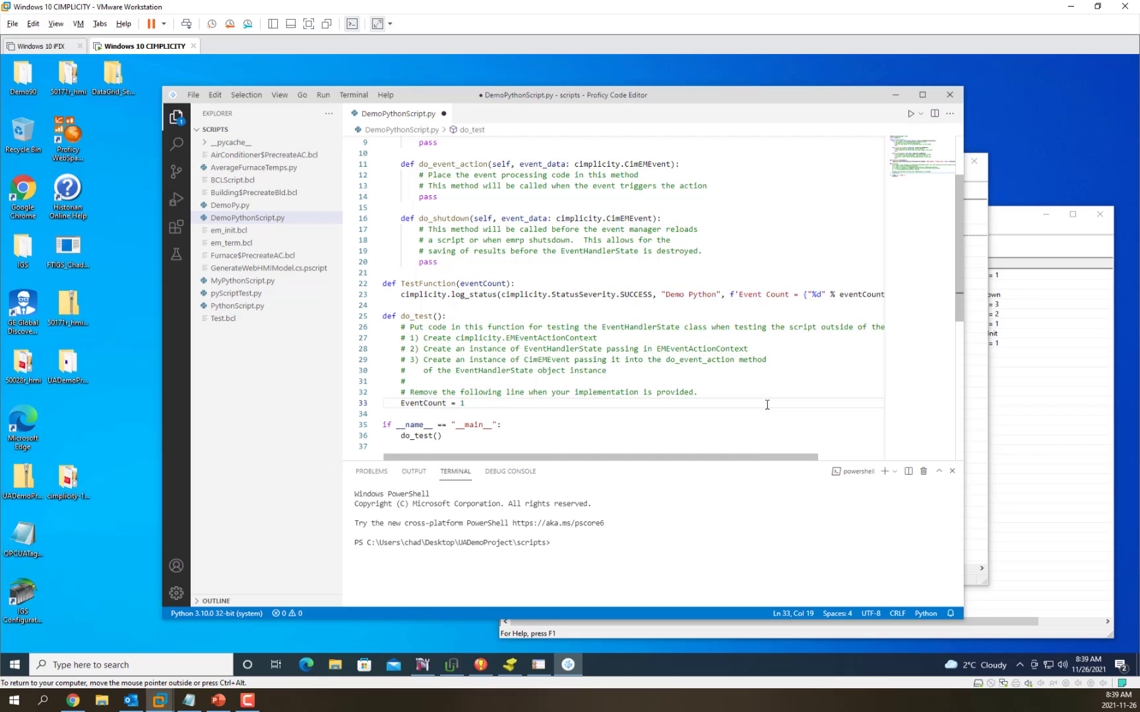
{"action": "key", "text": "Return"}
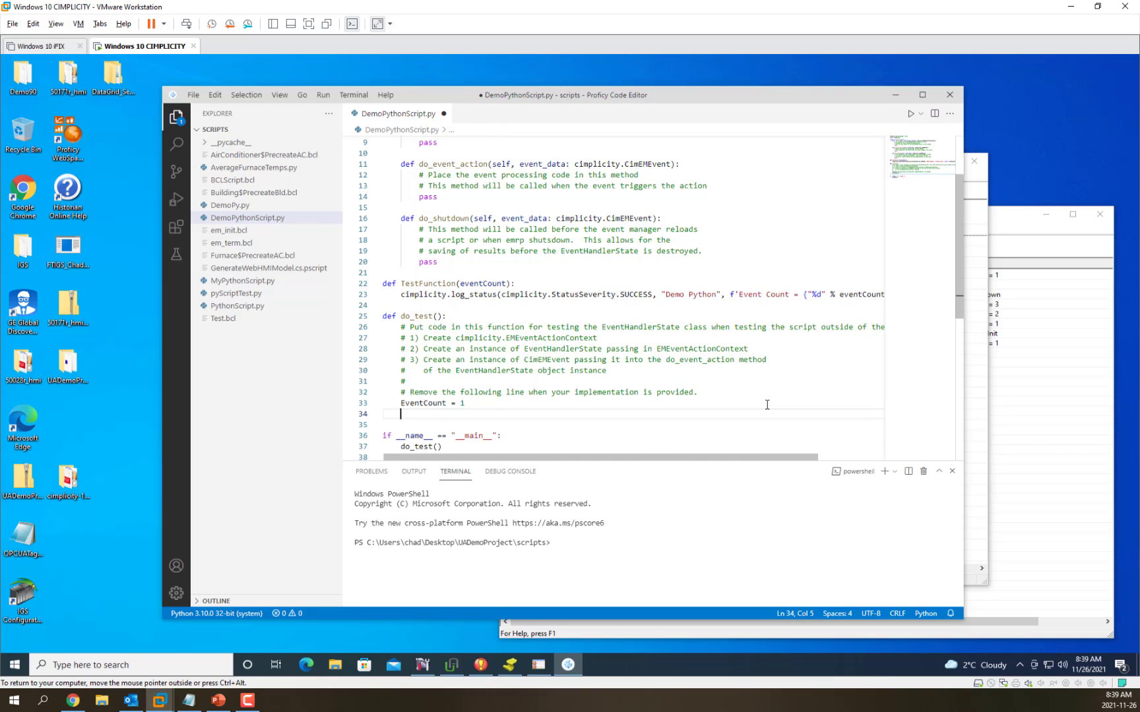
{"action": "type", "text": "TestFunction"}
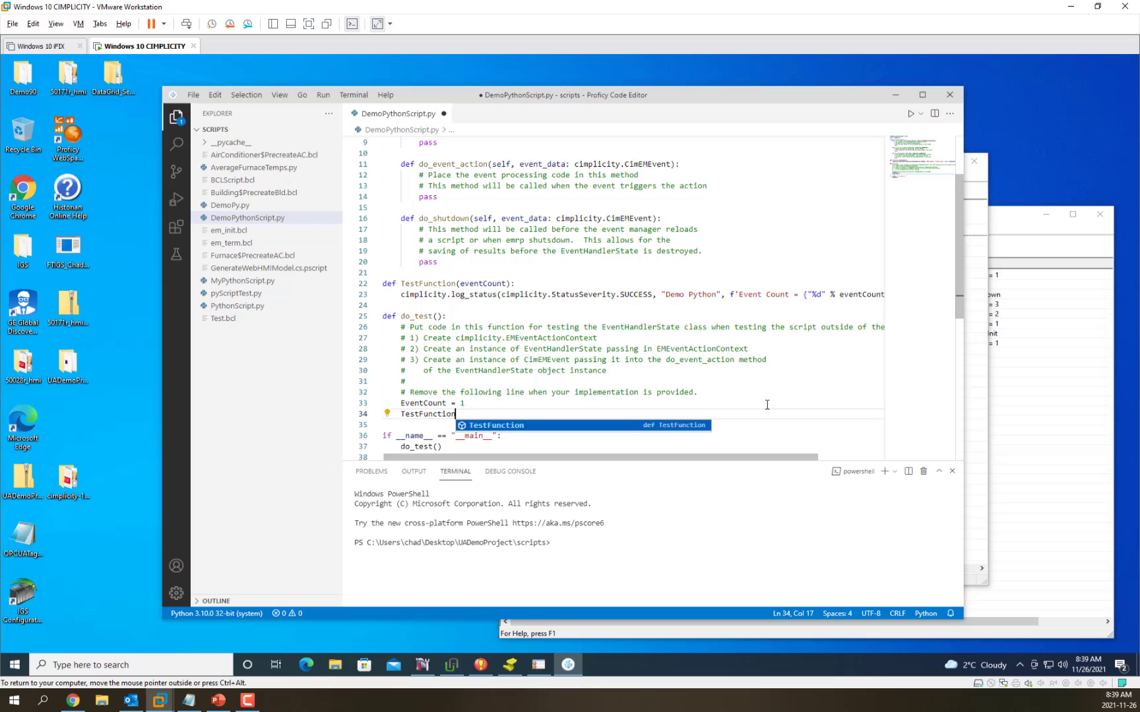
{"action": "type", "text": "(EventC"}
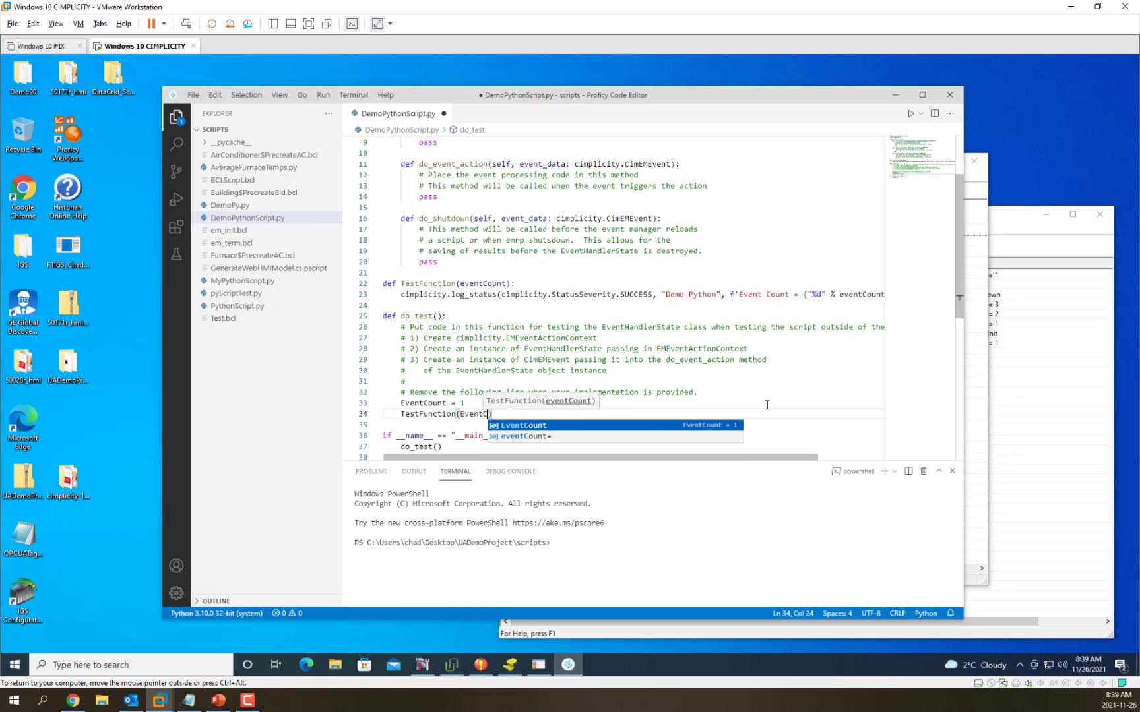
{"action": "left_click", "coordinate": [523, 424]}
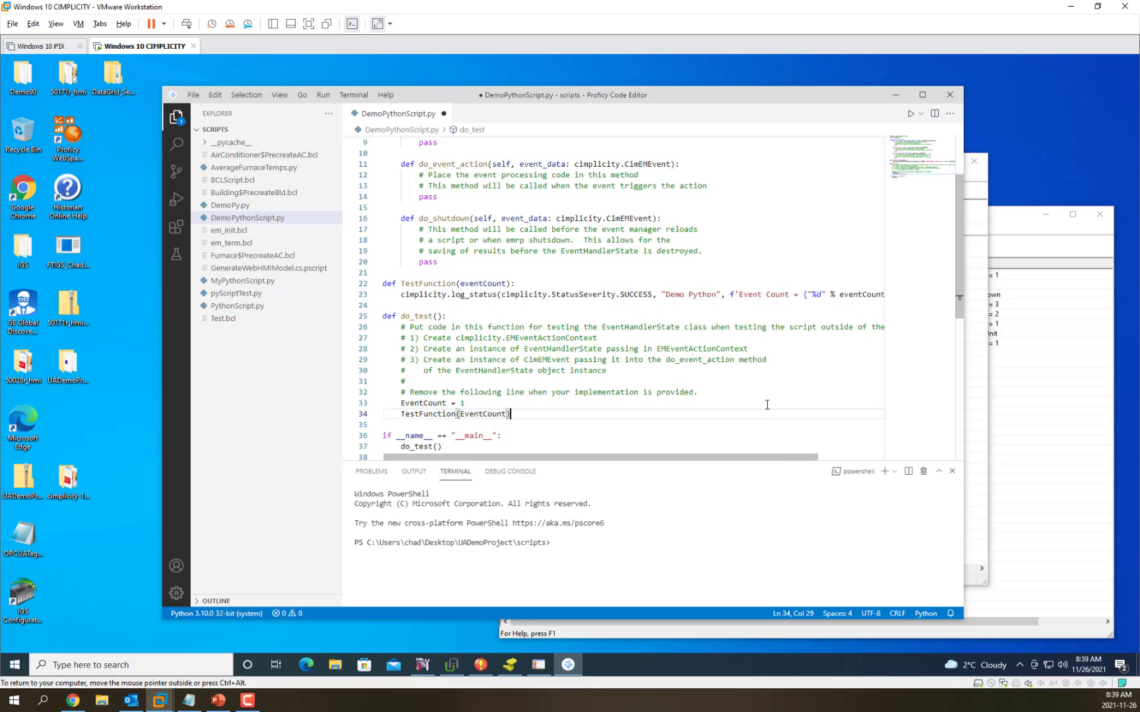
{"action": "left_click", "coordinate": [720, 359]}
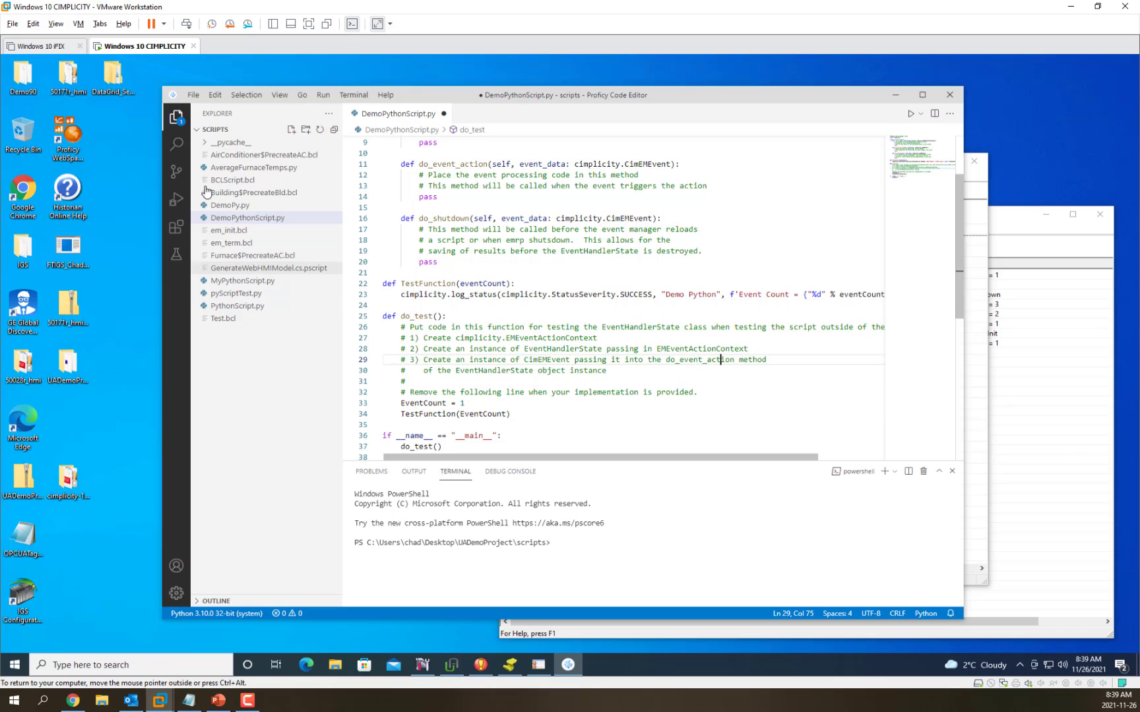
Step: Start debugging DemoPythonScript.py until it pauses in TestFunction, then bring up the Log Viewer
{"action": "left_click", "coordinate": [323, 94]}
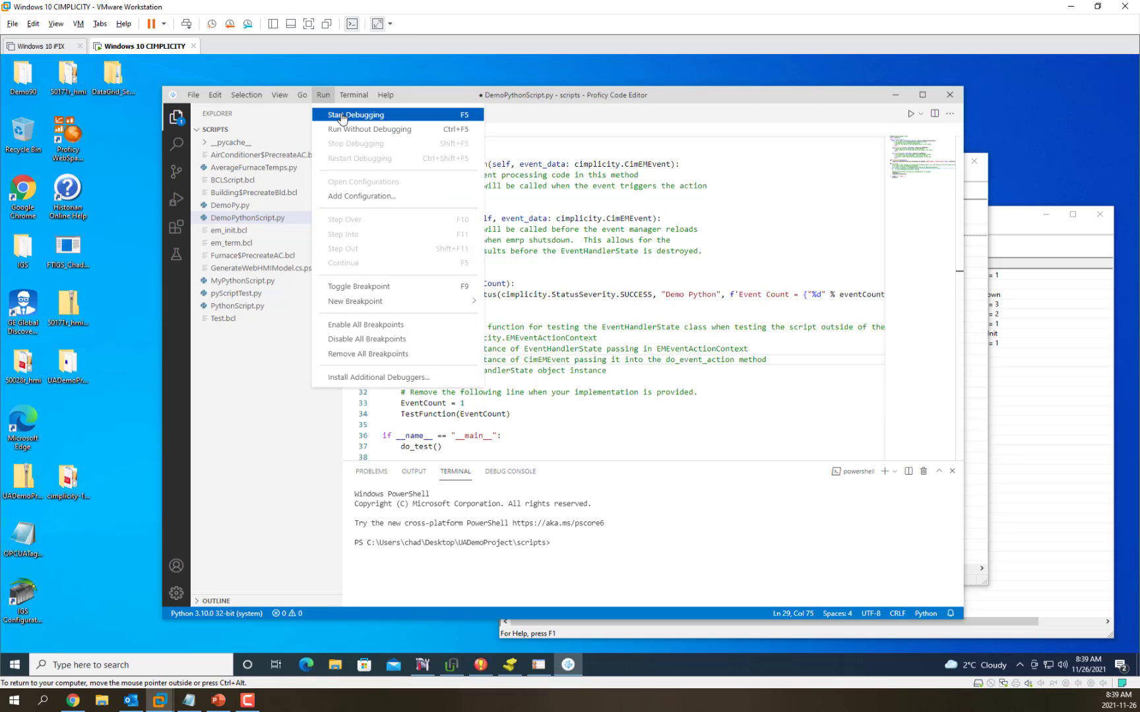
{"action": "left_click", "coordinate": [355, 114]}
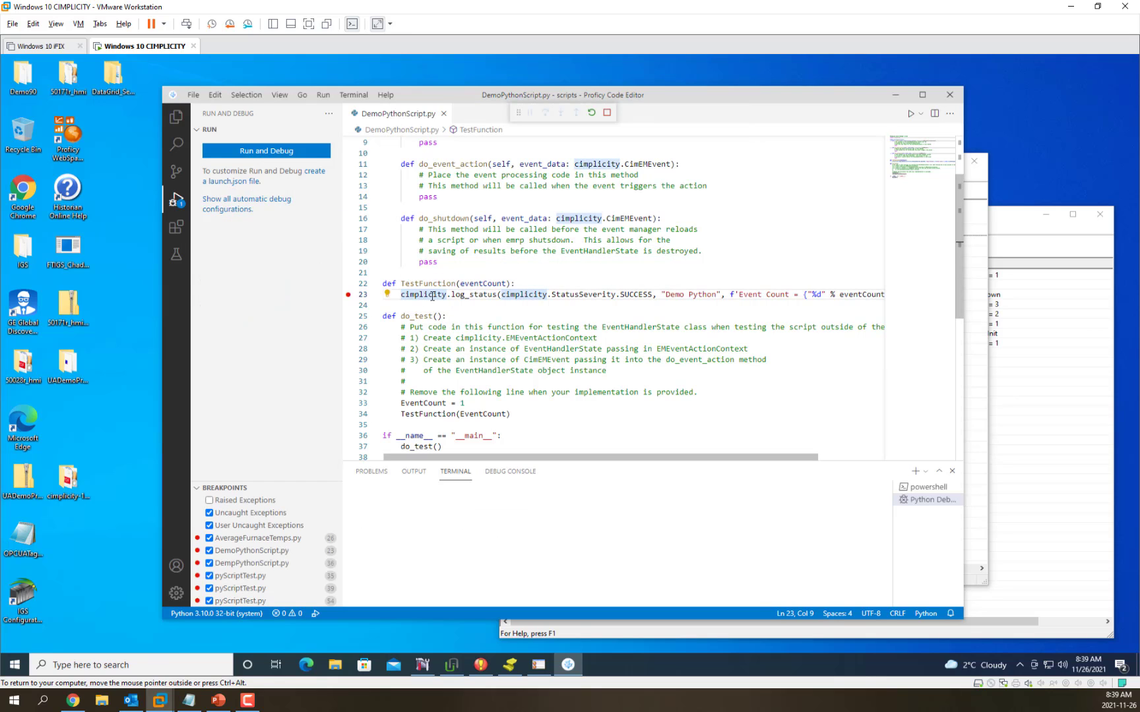
{"action": "left_click", "coordinate": [266, 150]}
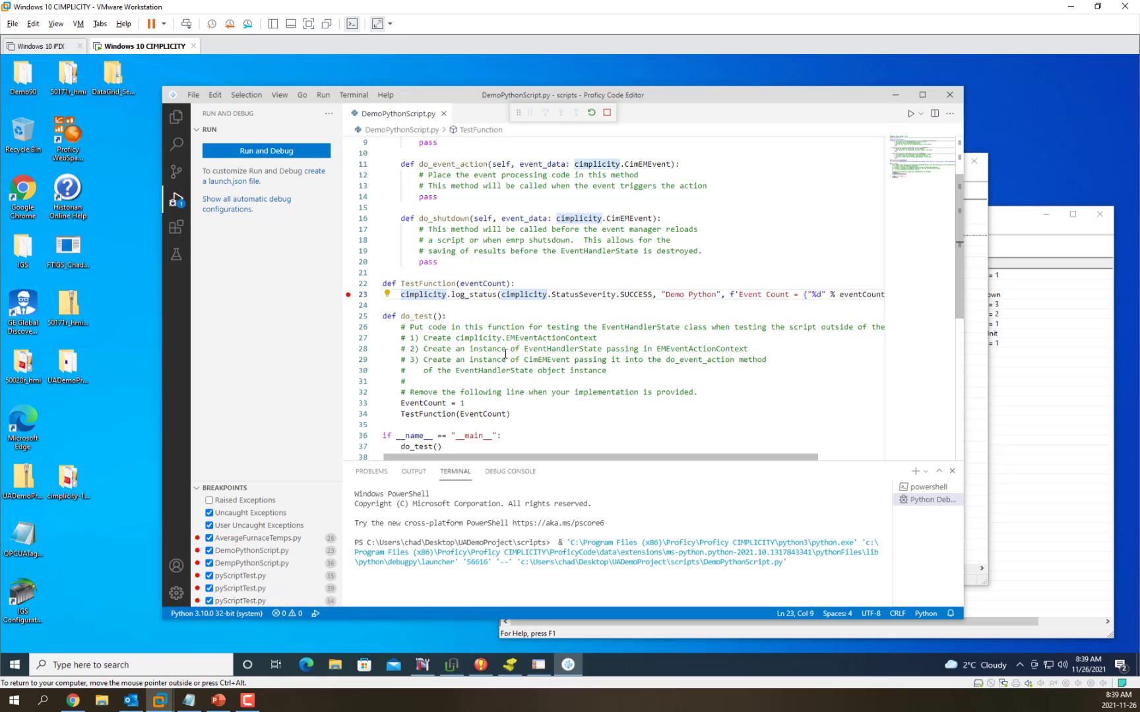
{"action": "left_click", "coordinate": [265, 151]}
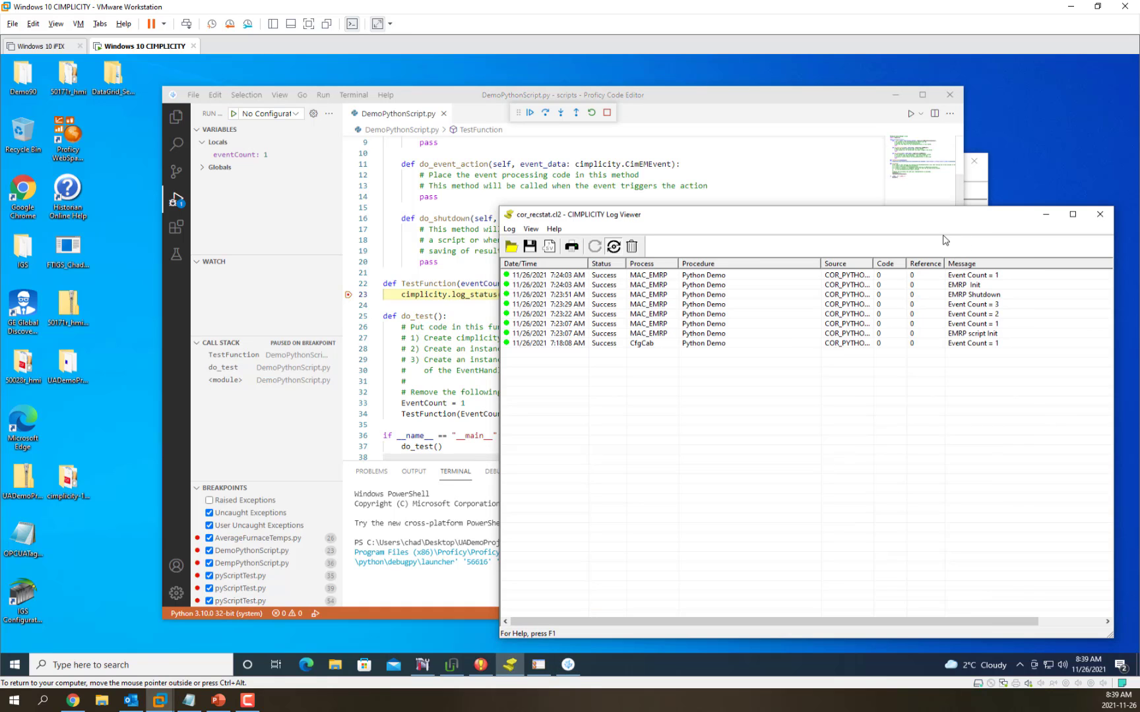
Step: Clear the Log Viewer entries, then step over log_status to record Event Count = 1
{"action": "left_click", "coordinate": [632, 246]}
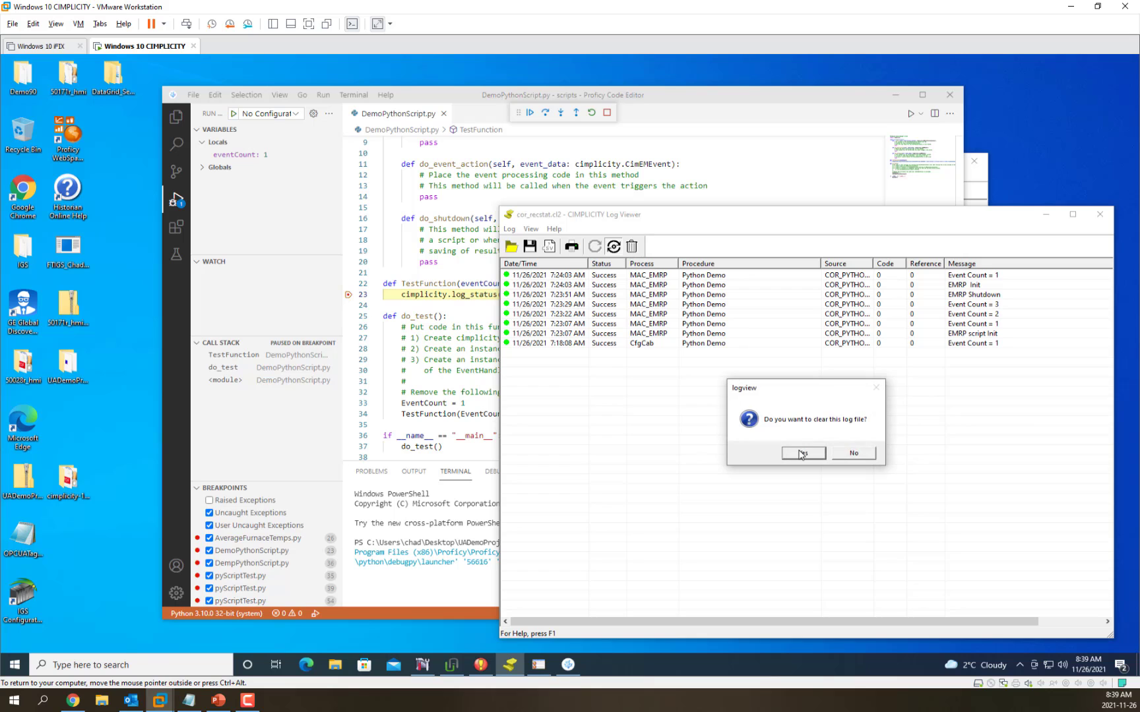
{"action": "left_click", "coordinate": [803, 453]}
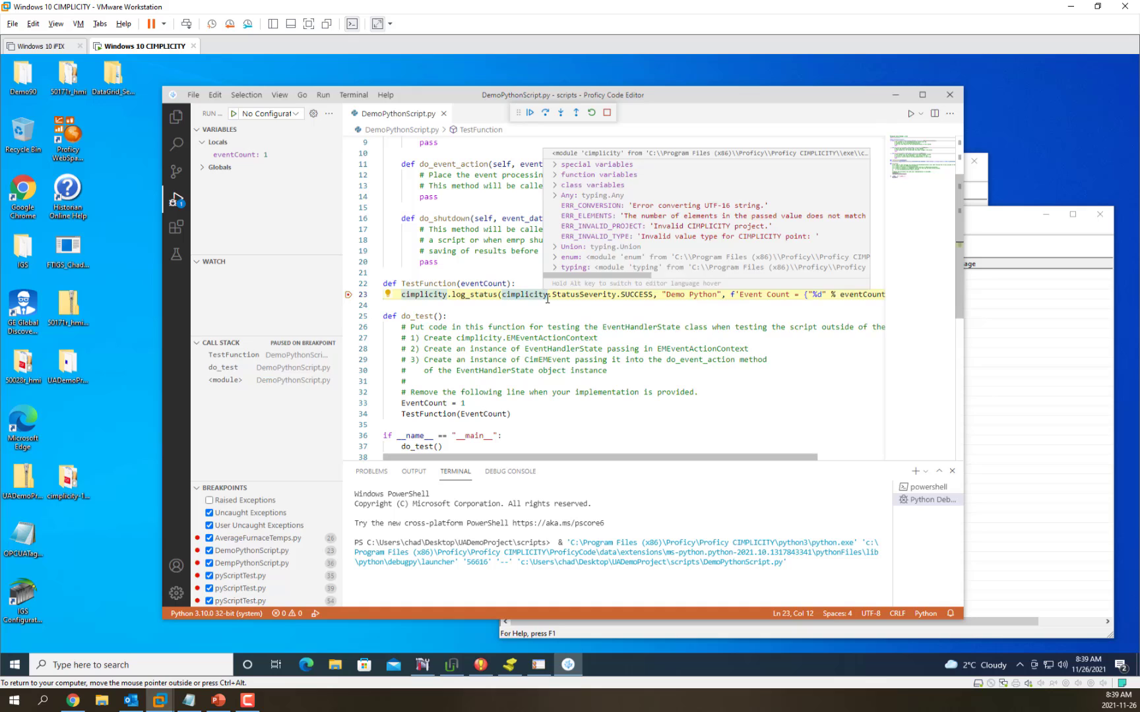
{"action": "left_click", "coordinate": [529, 113]}
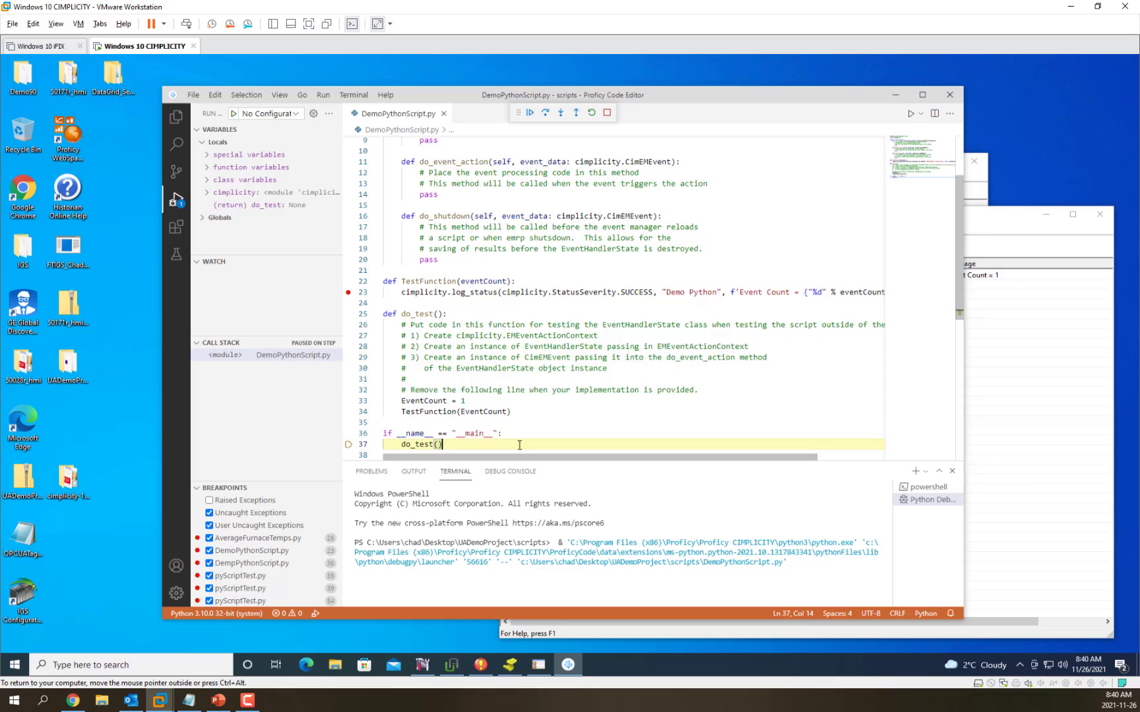
{"action": "mouse_move", "coordinate": [504, 346]}
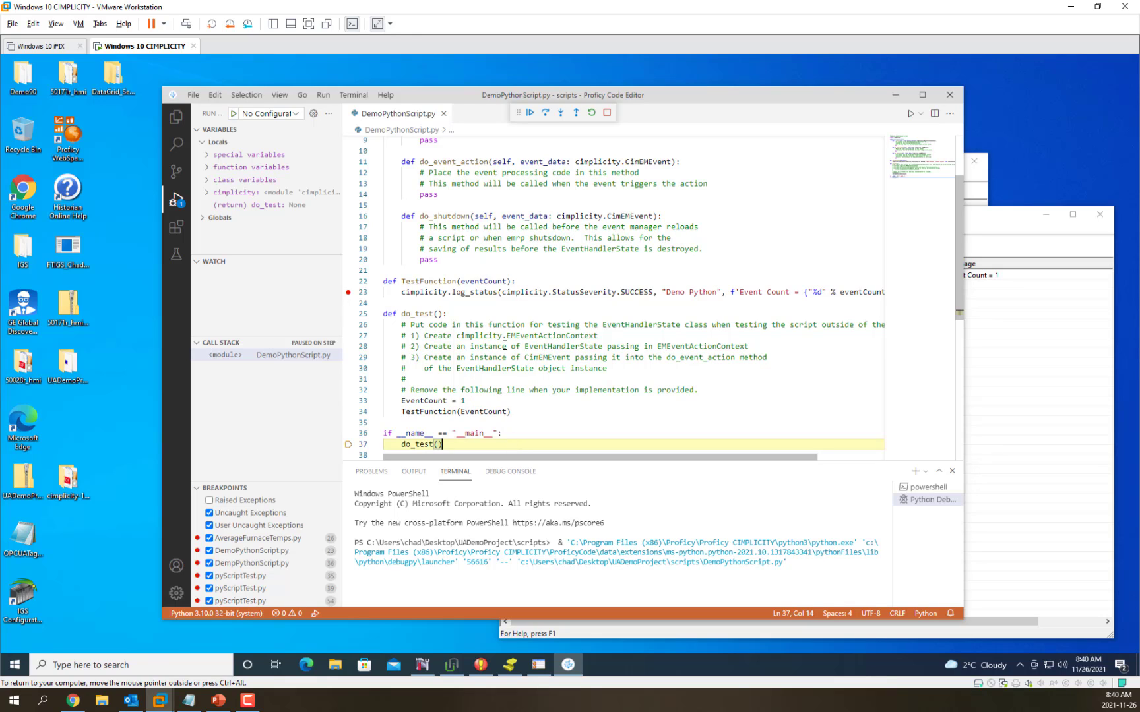
{"action": "mouse_move", "coordinate": [510, 316]}
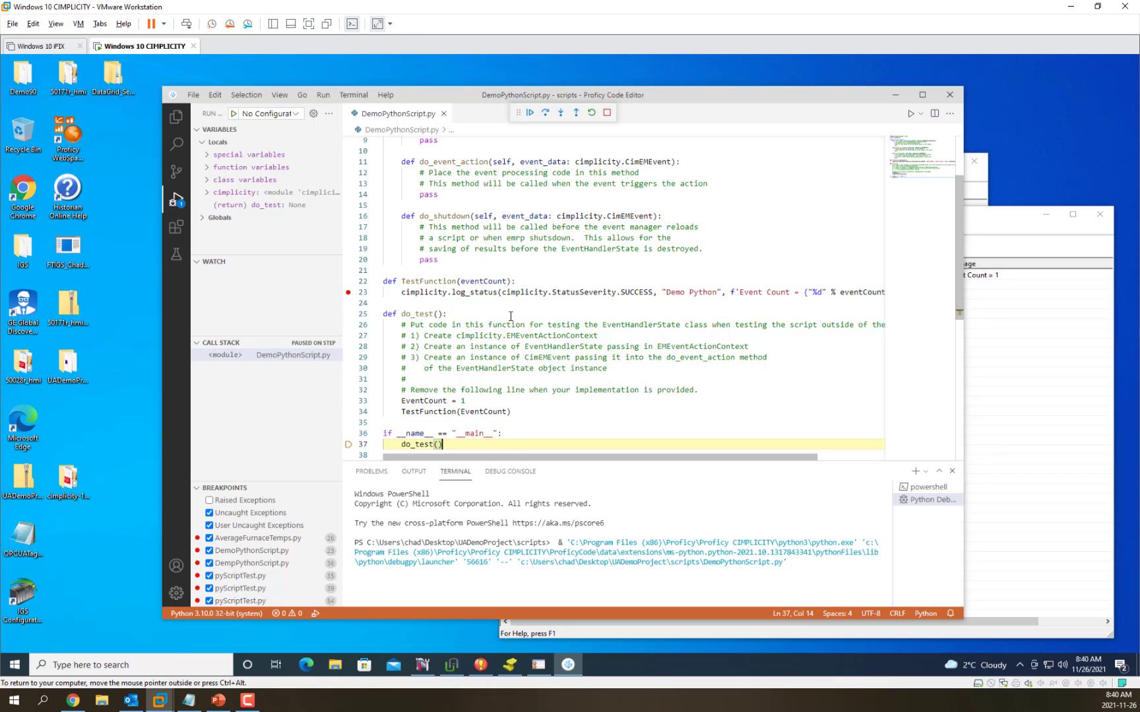
{"action": "mouse_move", "coordinate": [426, 291]}
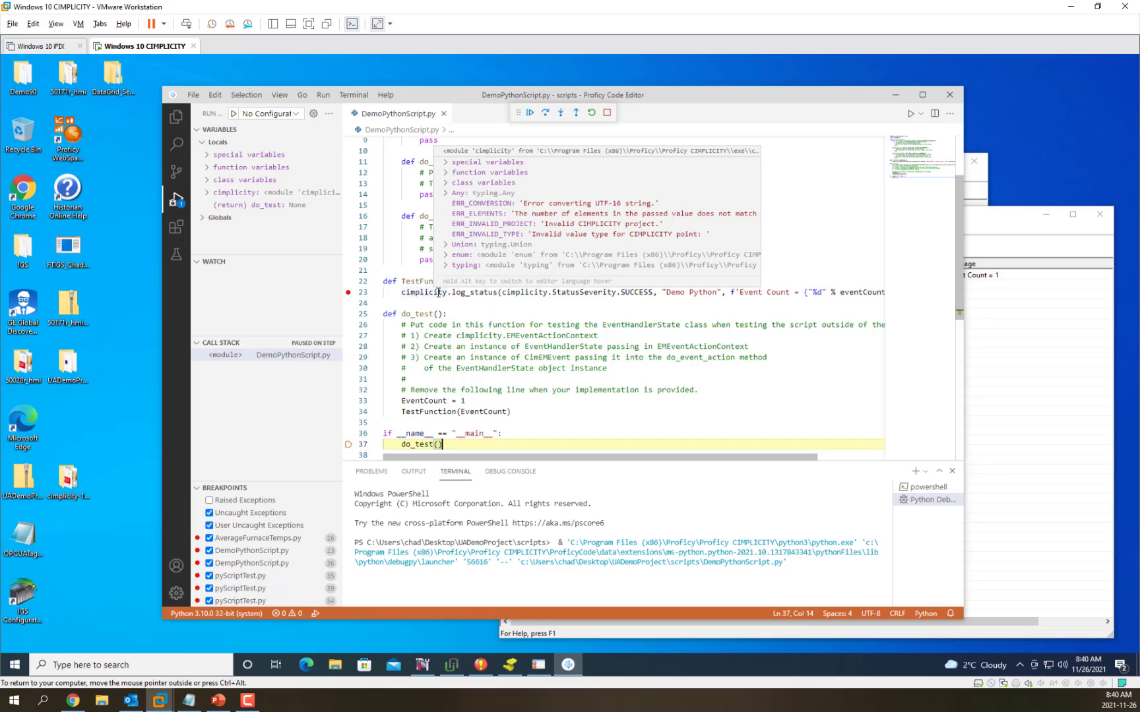